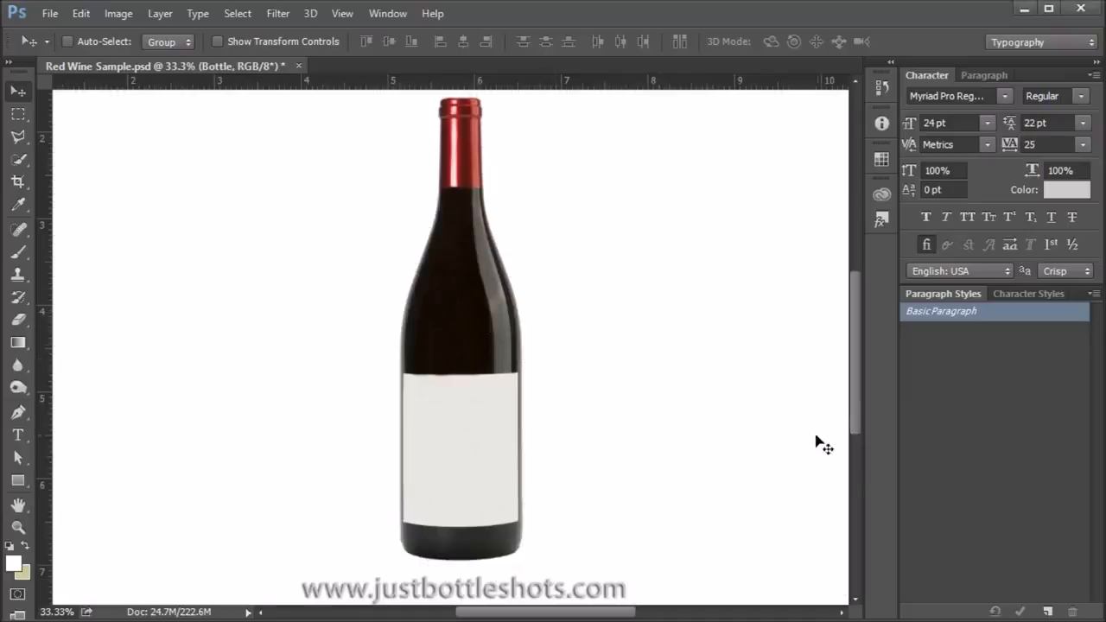
mouse_move(752, 432)
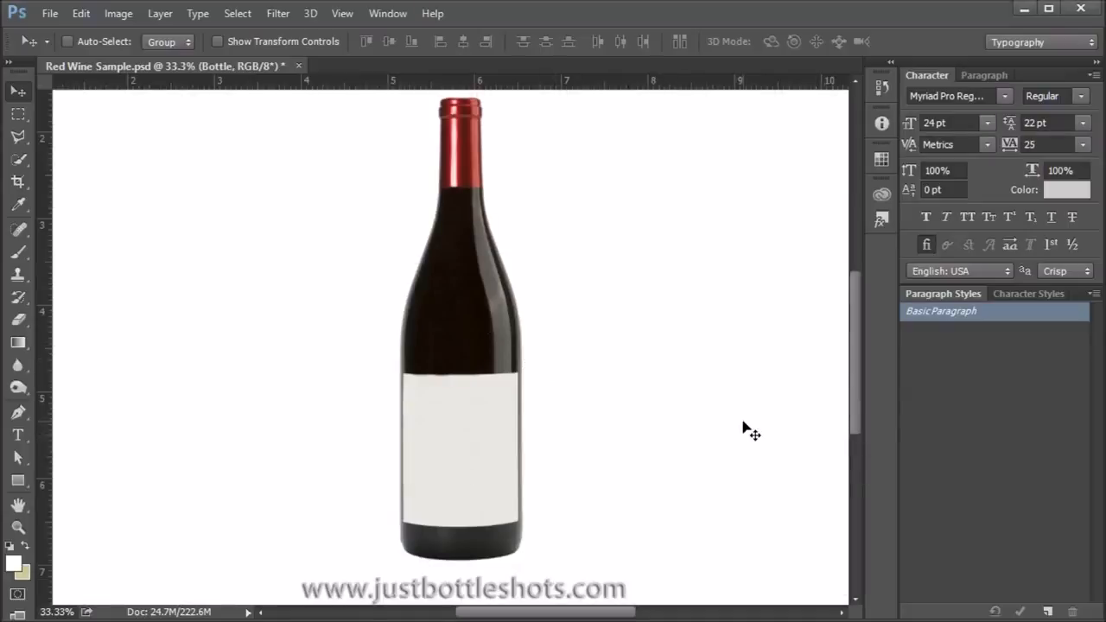
mouse_move(540, 359)
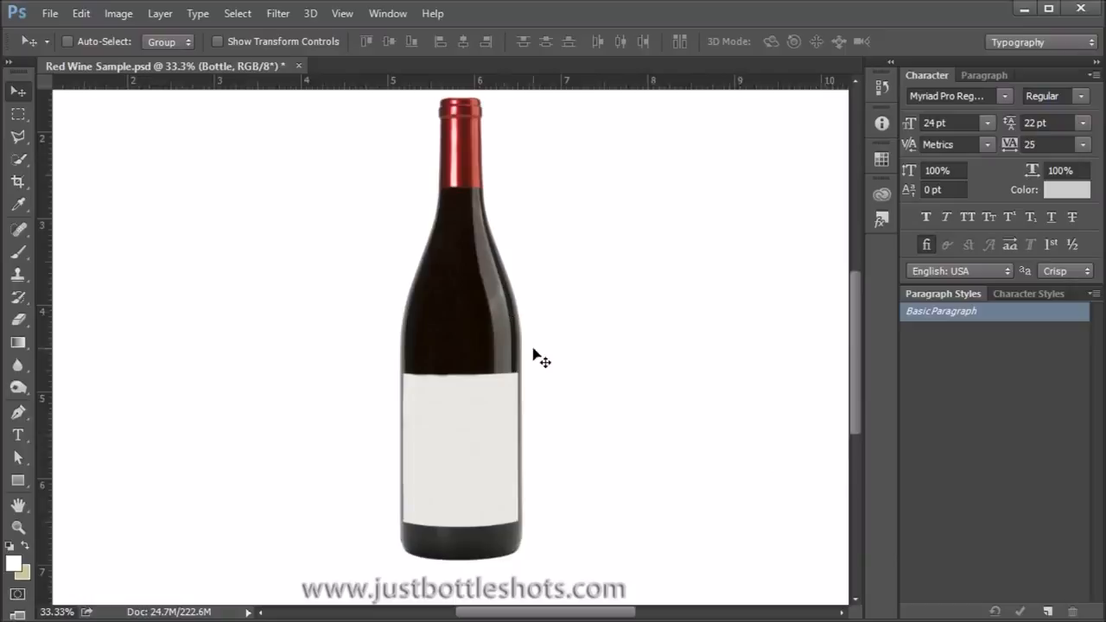
mouse_move(488, 491)
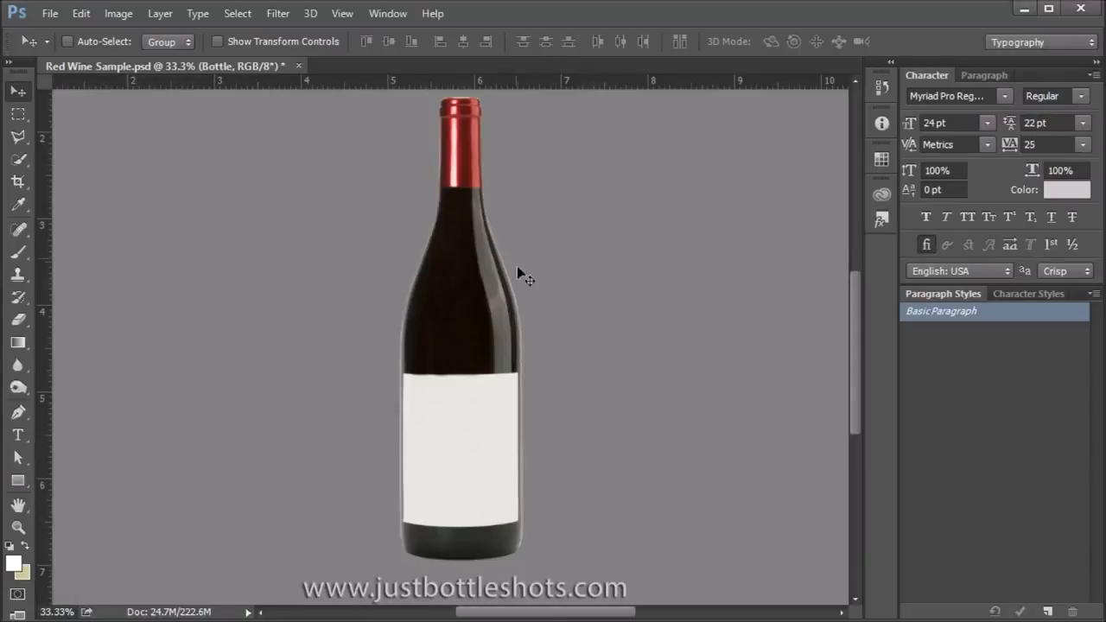
mouse_move(387, 399)
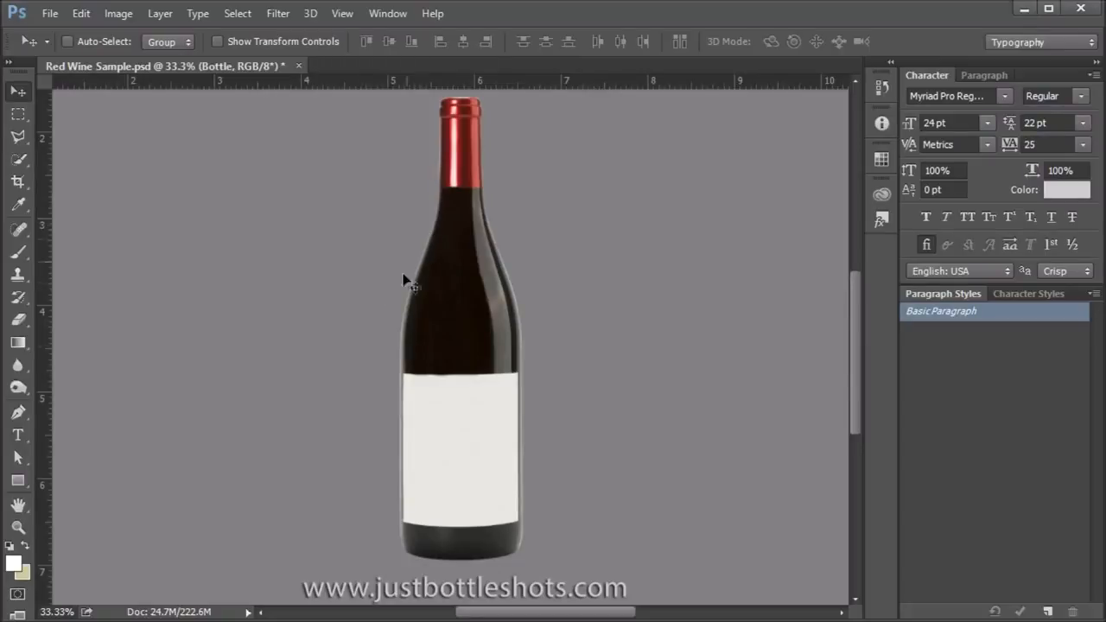
mouse_move(385, 415)
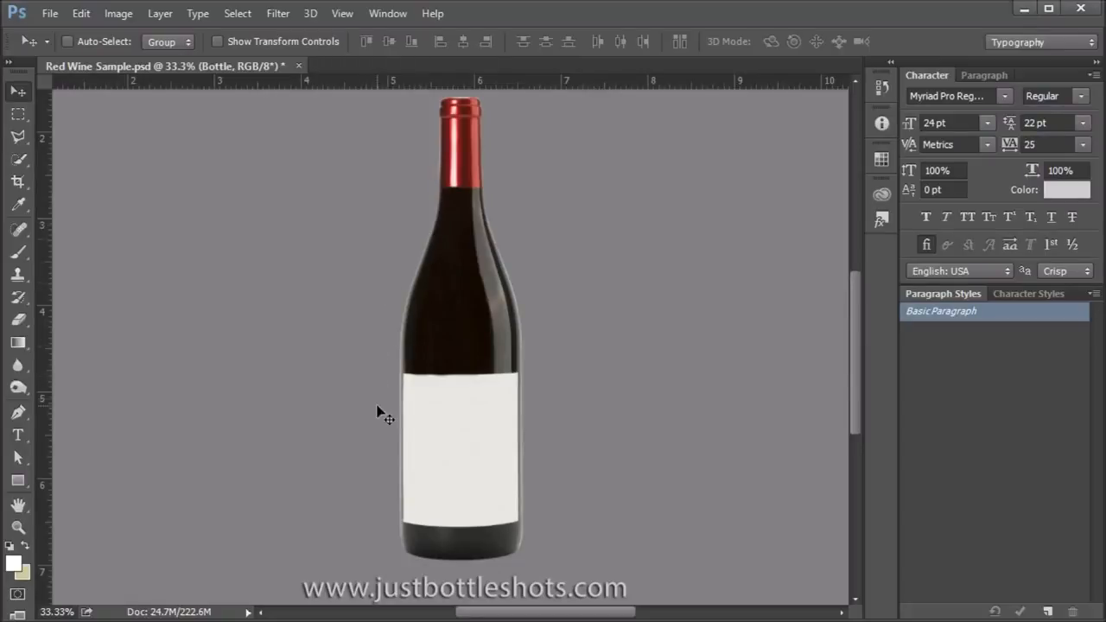
mouse_move(345, 575)
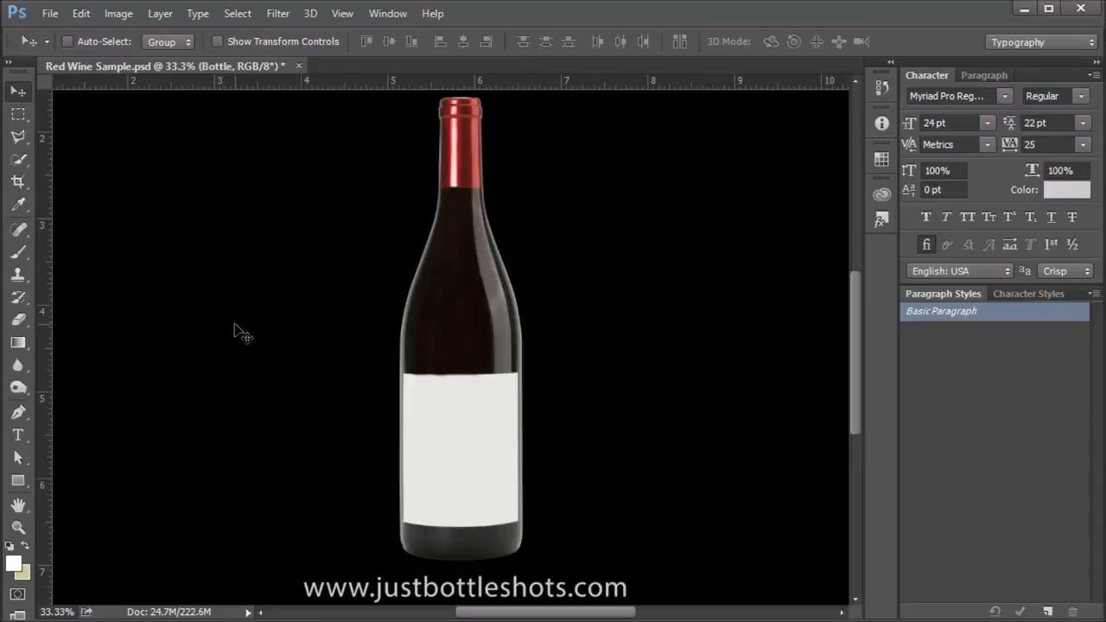
mouse_move(419, 557)
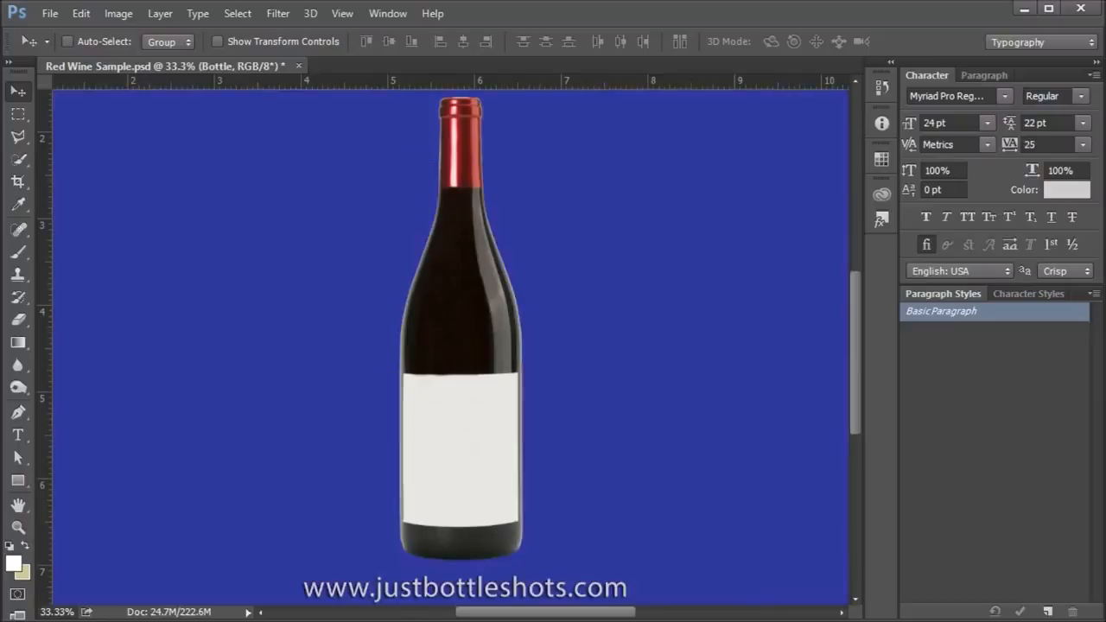
mouse_move(767, 453)
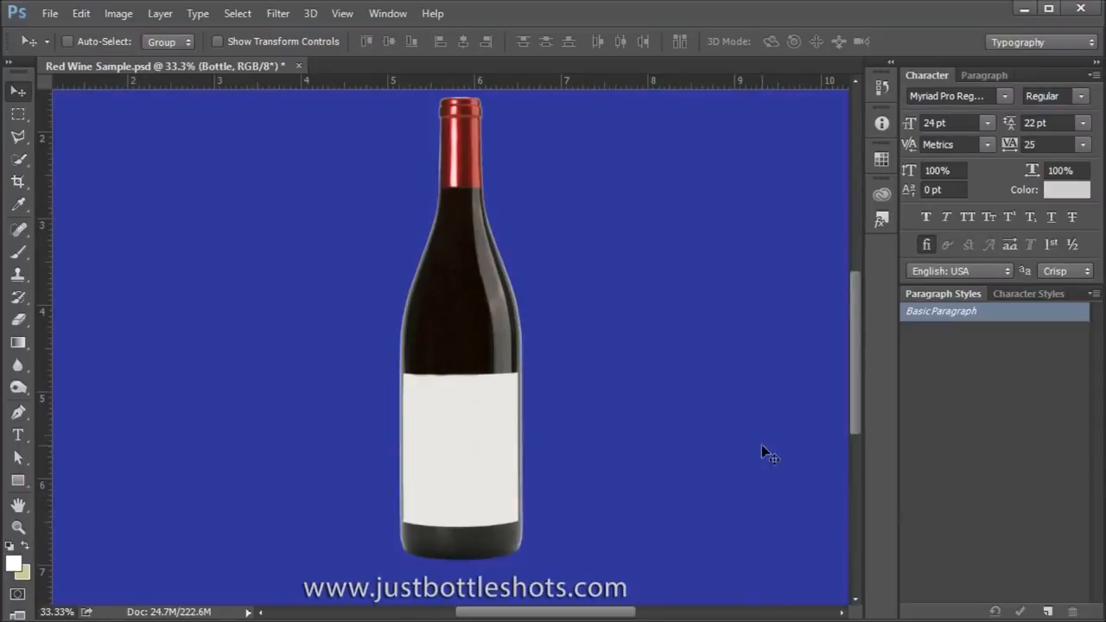
mouse_move(552, 294)
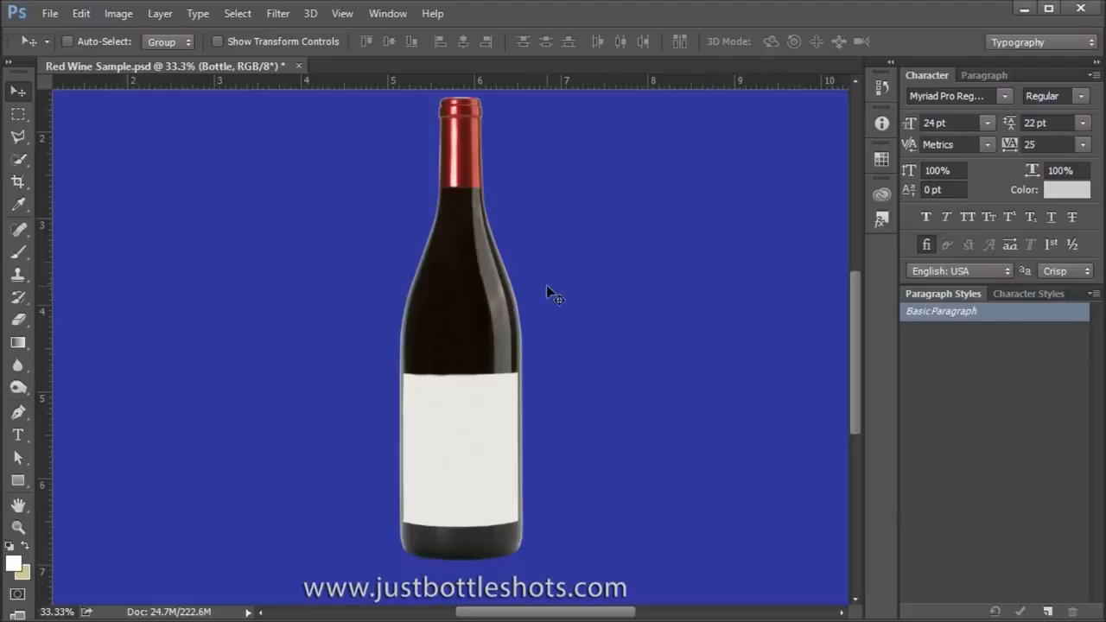
mouse_move(614, 354)
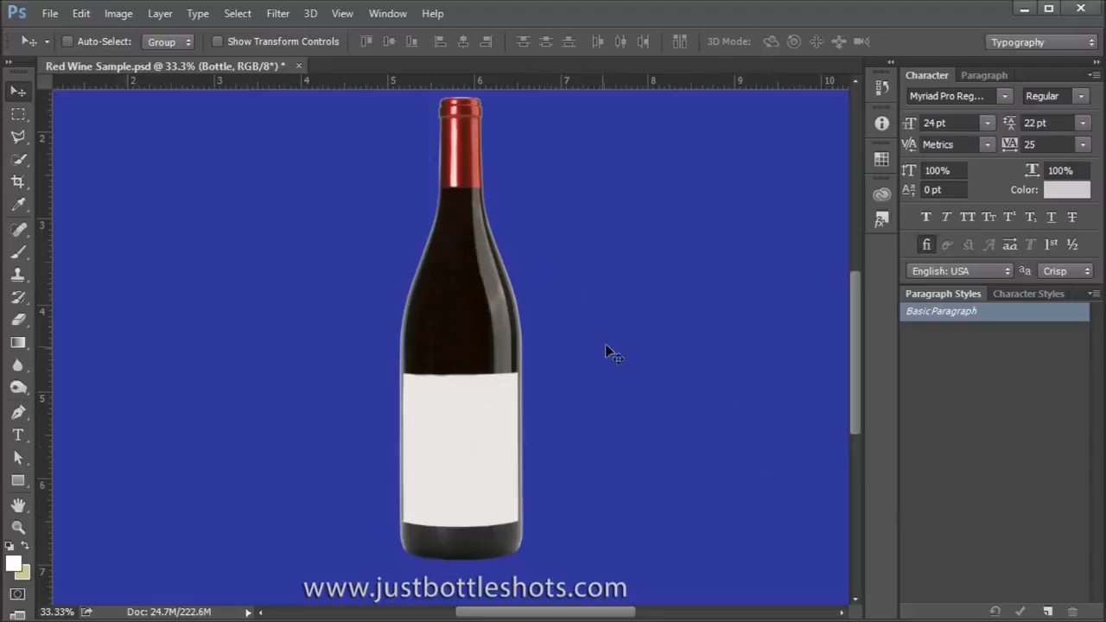
mouse_move(618, 404)
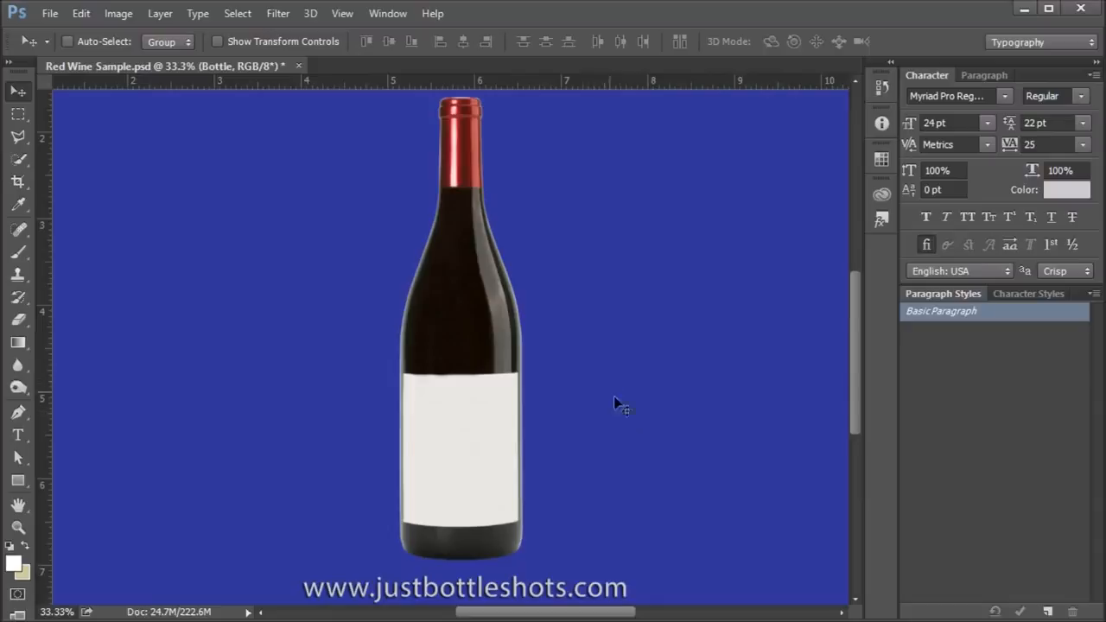
mouse_move(524, 331)
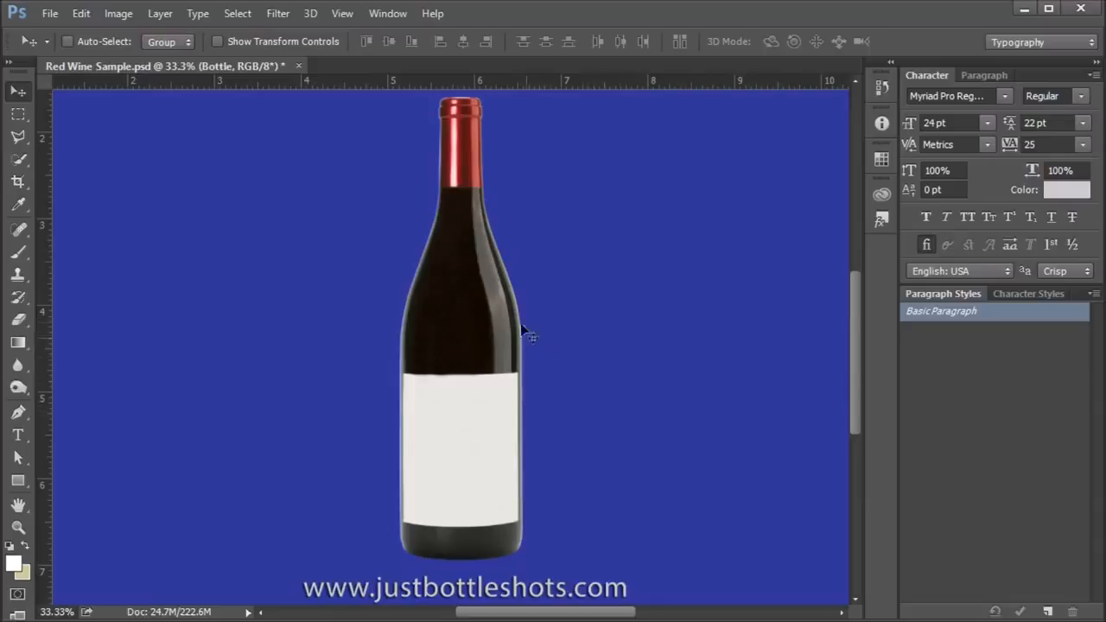
mouse_move(523, 415)
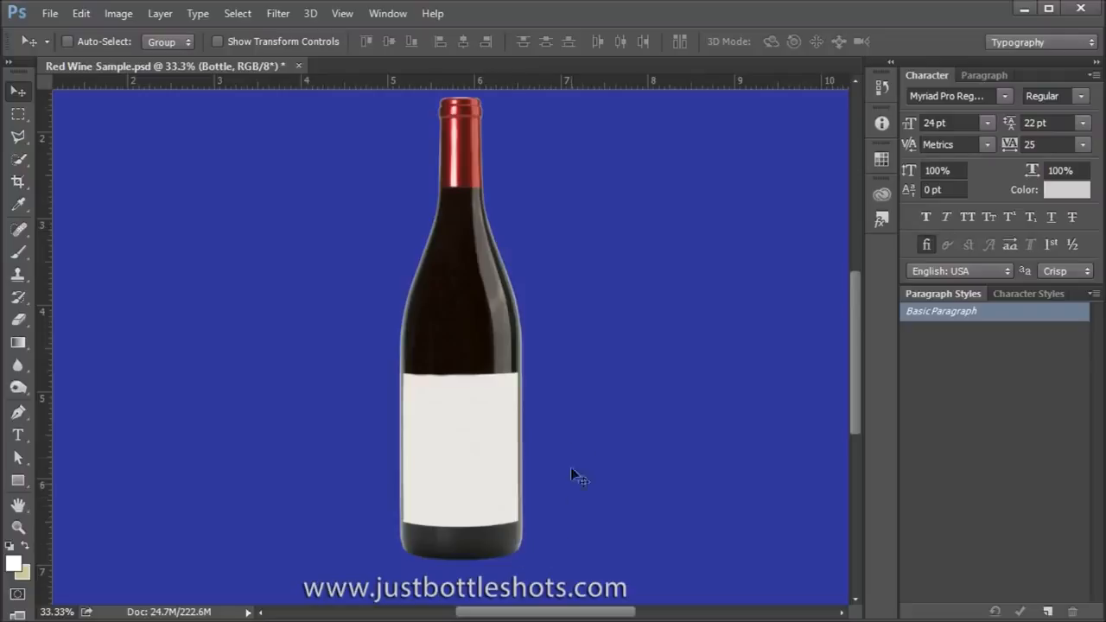
mouse_move(598, 365)
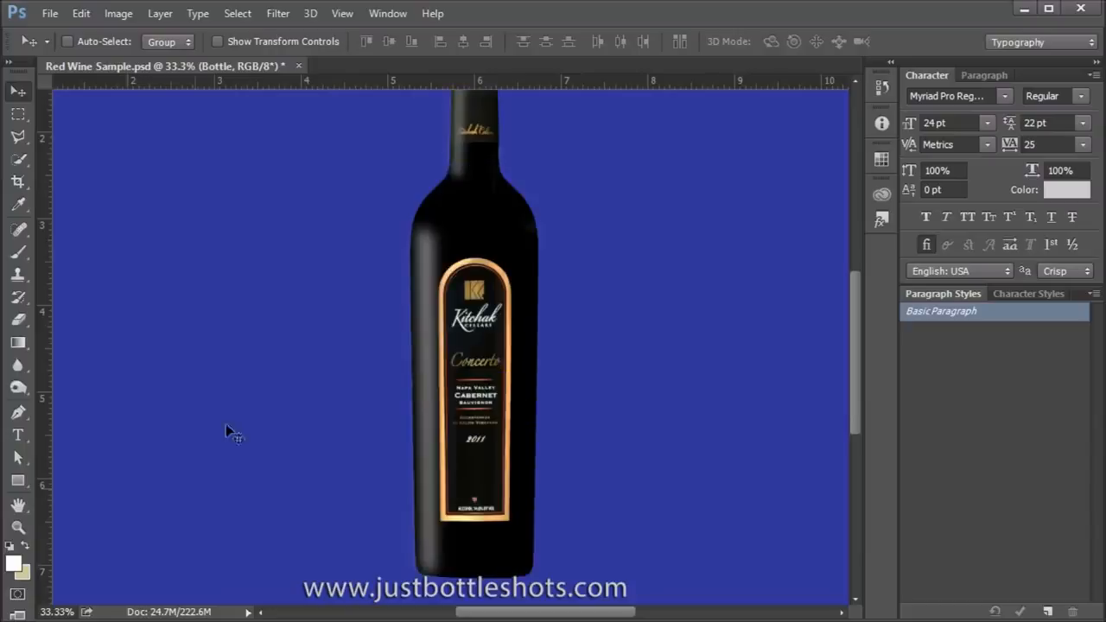
mouse_move(363, 203)
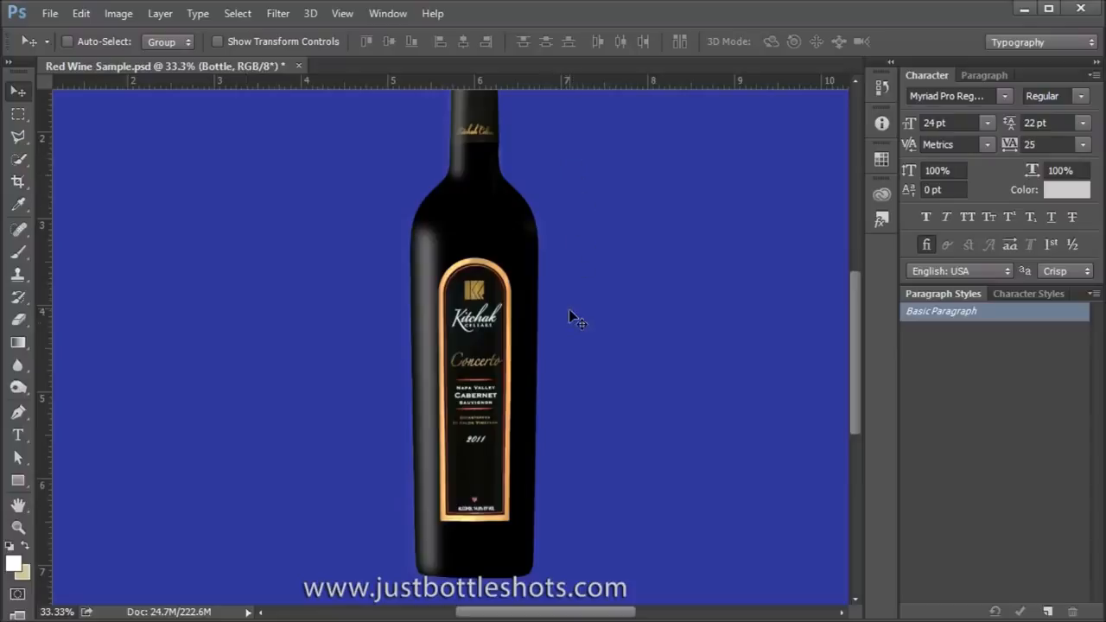
mouse_move(549, 354)
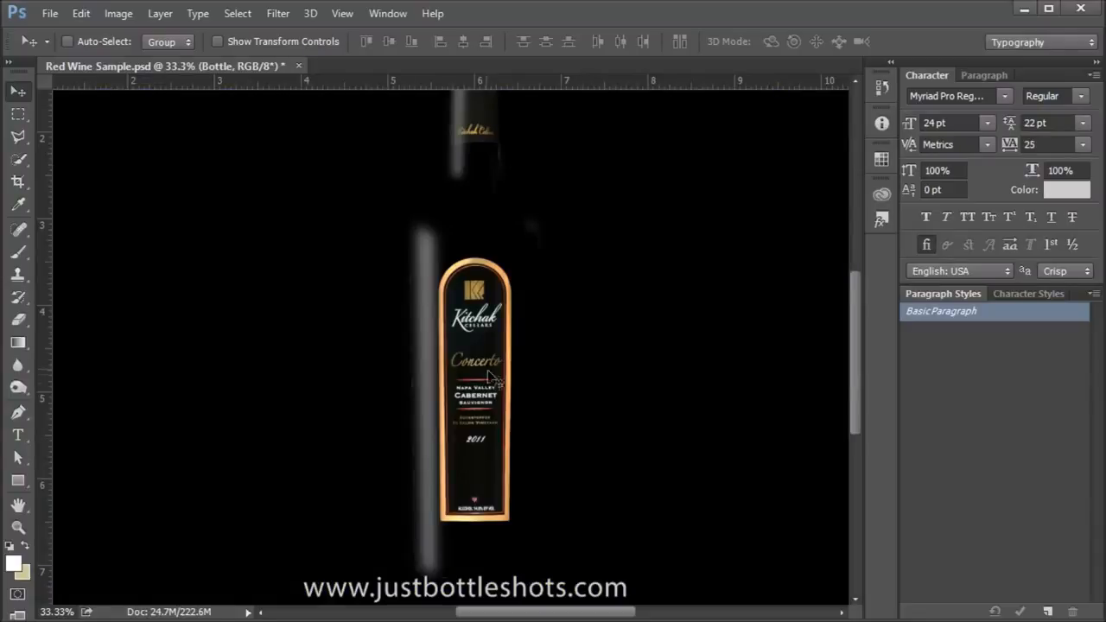
mouse_move(414, 361)
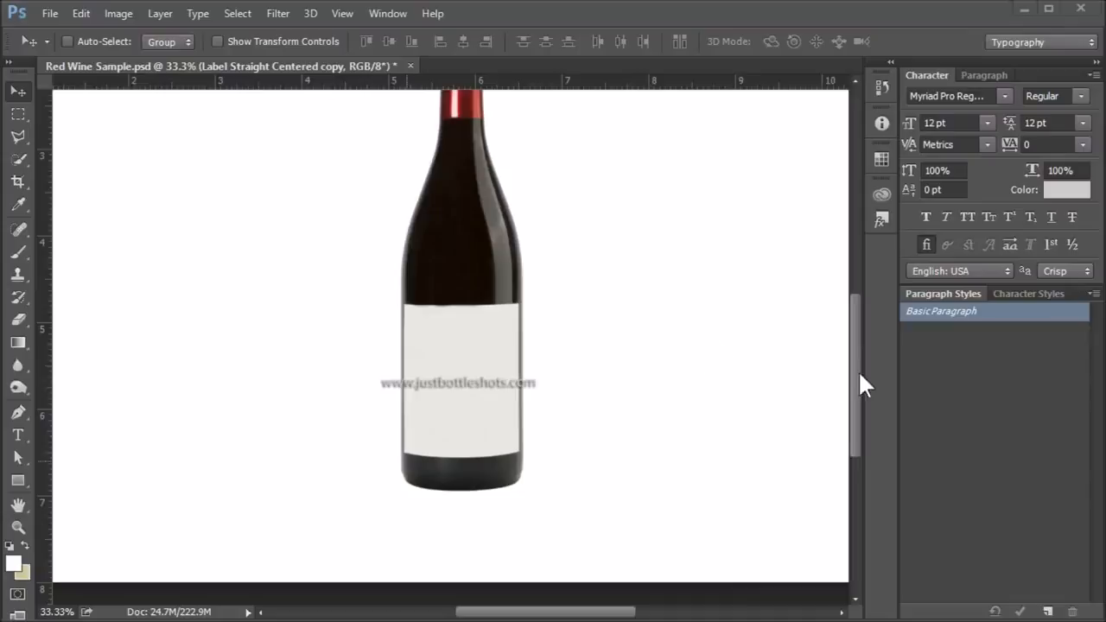
mouse_move(387, 298)
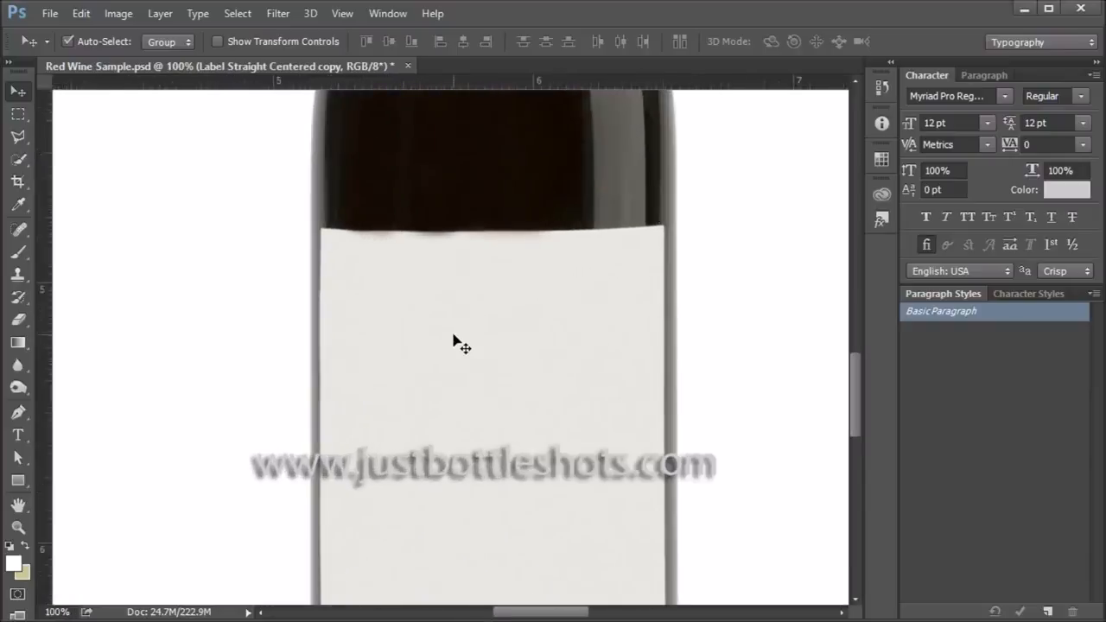
mouse_move(76, 403)
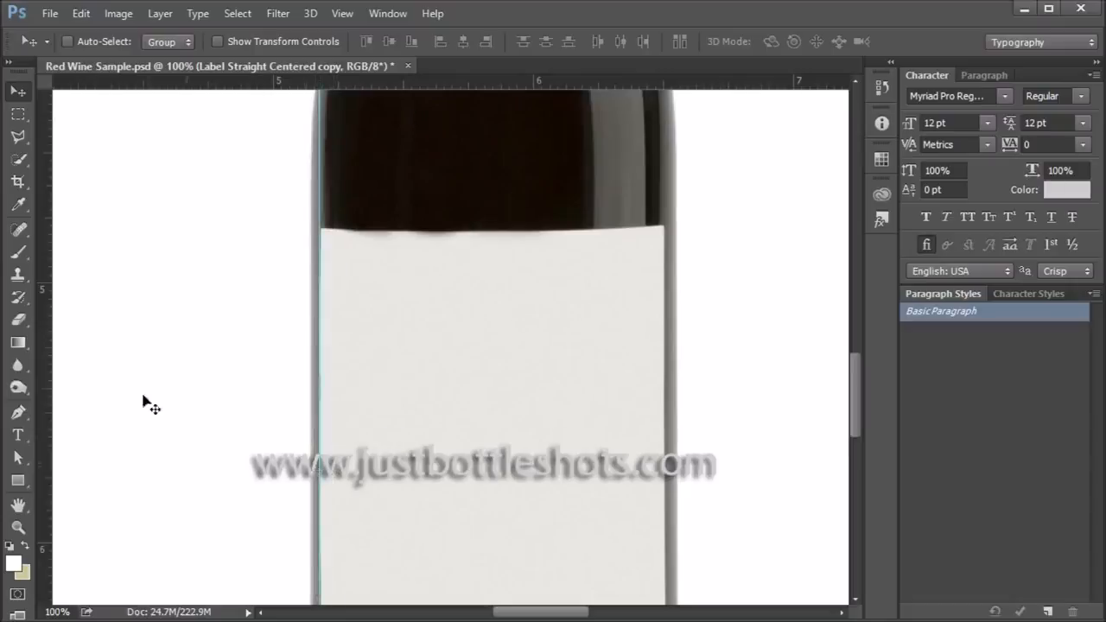
mouse_move(52, 414)
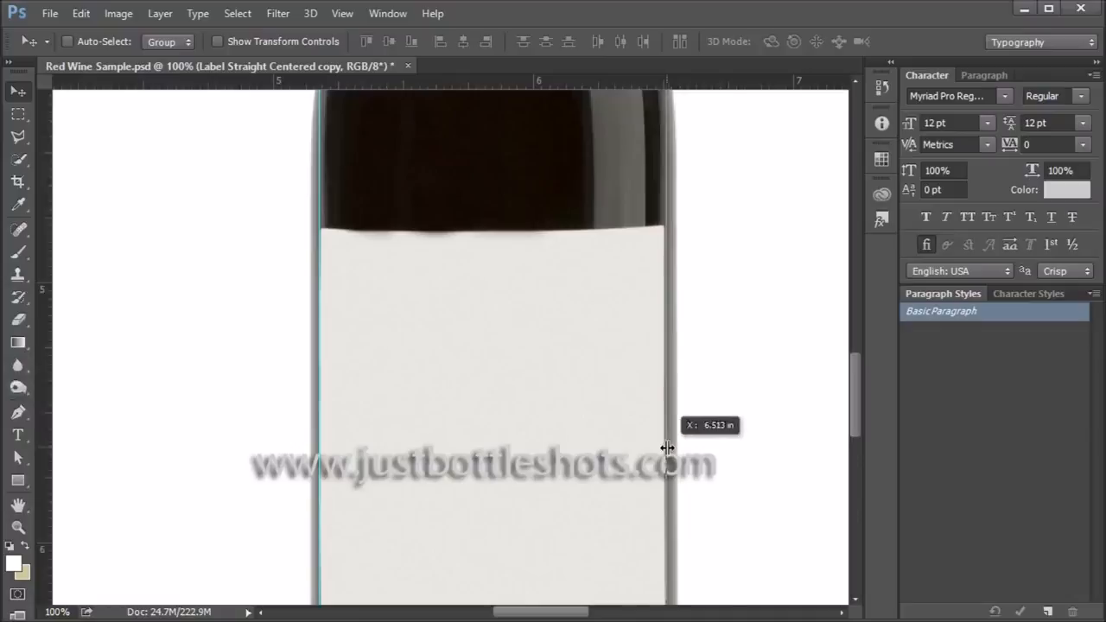
mouse_move(127, 381)
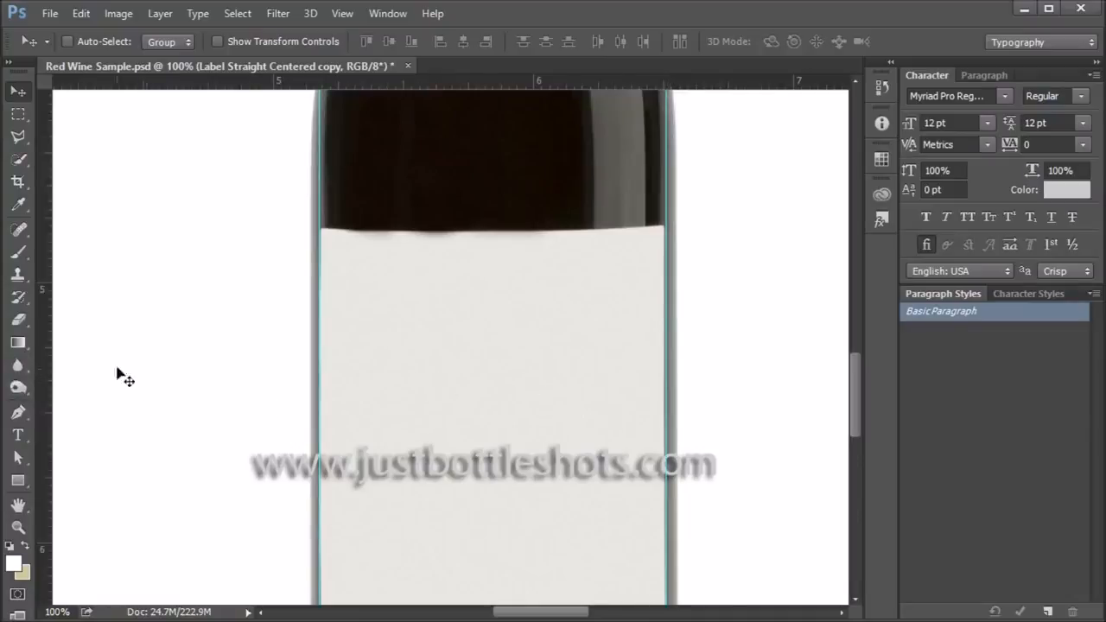
mouse_move(472, 98)
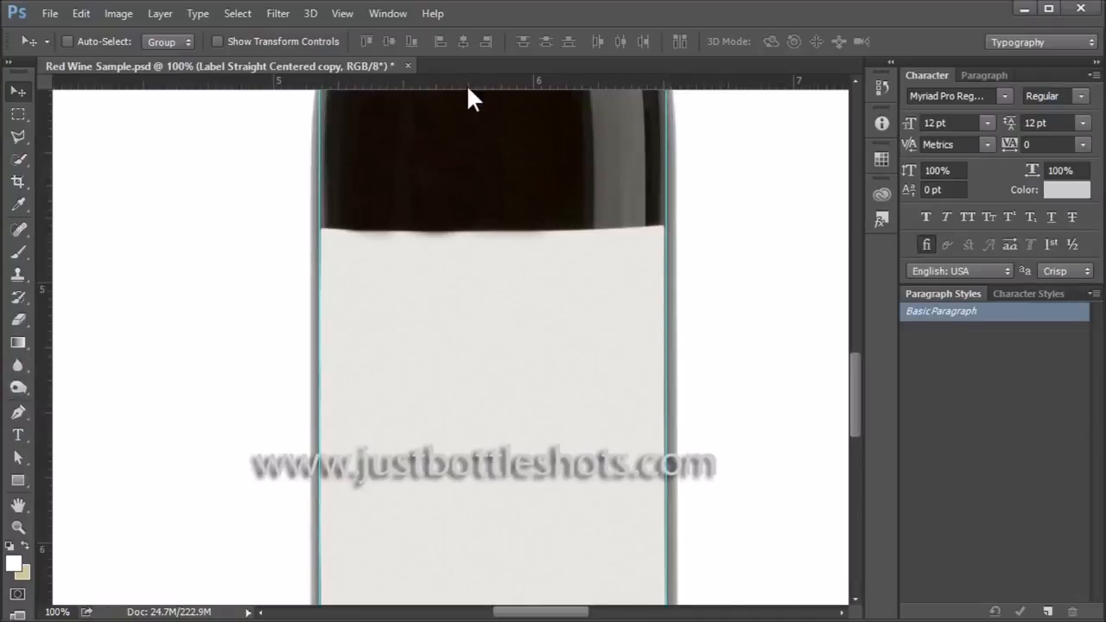
- Pan down with the Hand tool to bring the label's bottom edge into view
drag(471, 80, 471, 226)
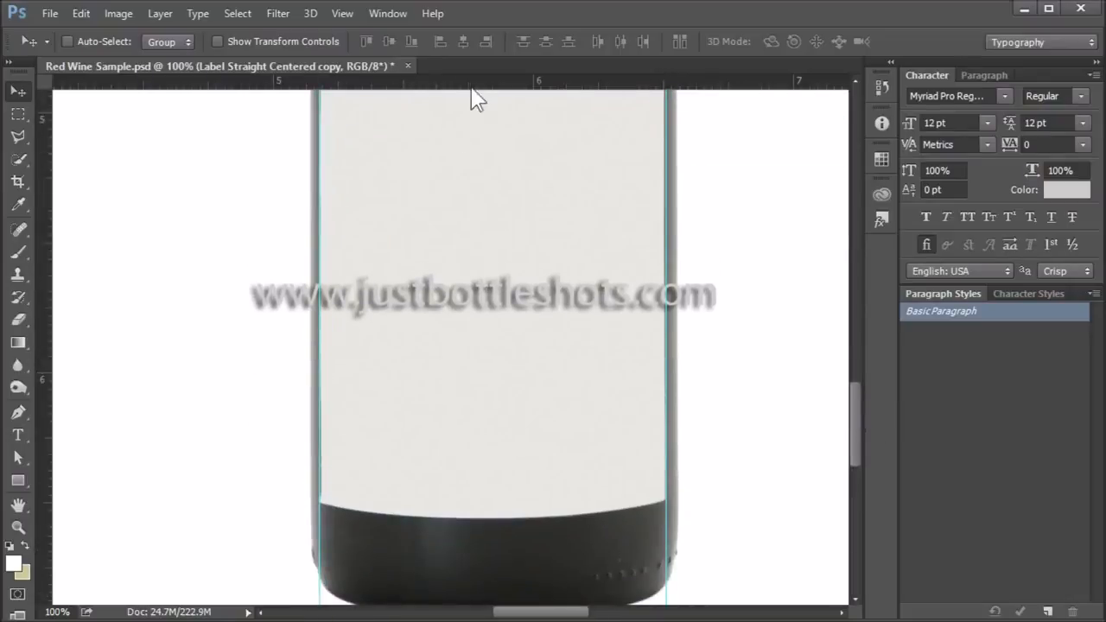
drag(478, 95, 490, 500)
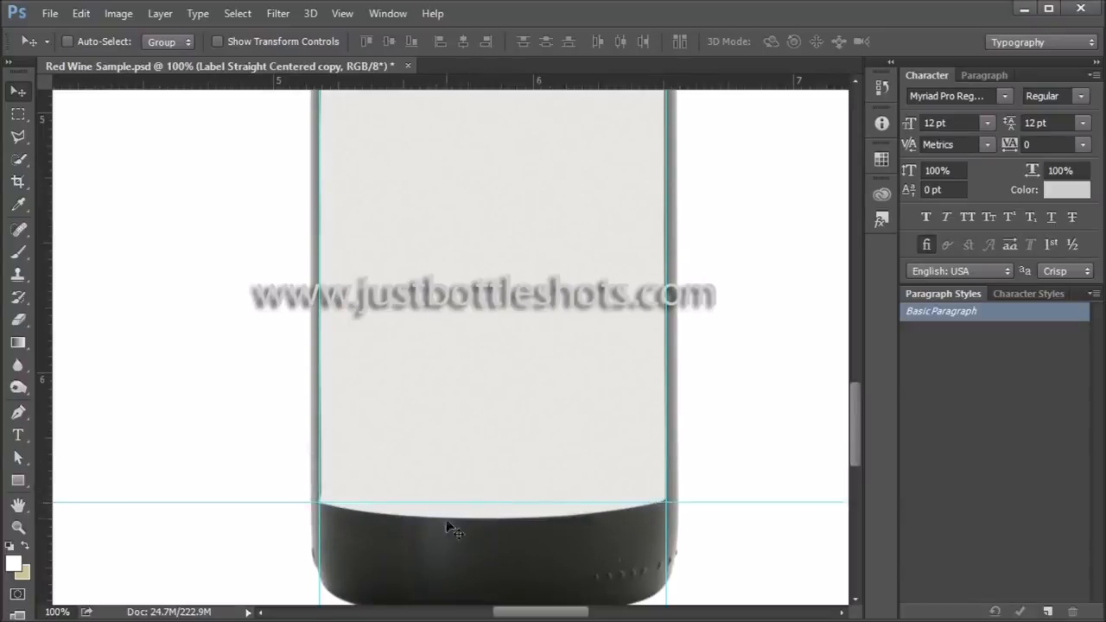
mouse_move(583, 467)
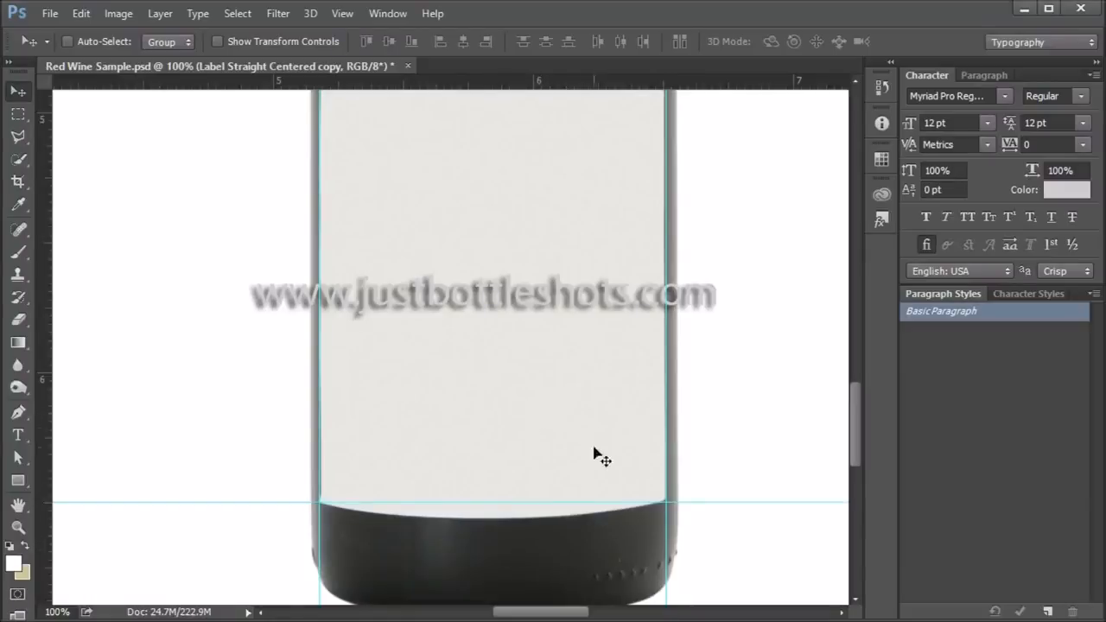
mouse_move(631, 421)
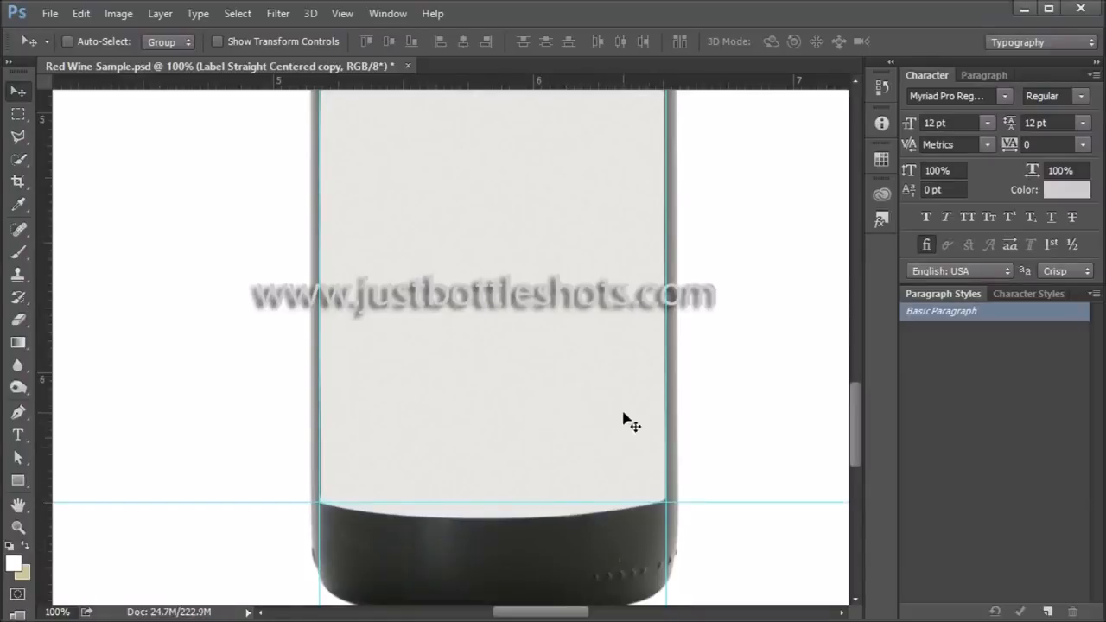
mouse_move(322, 395)
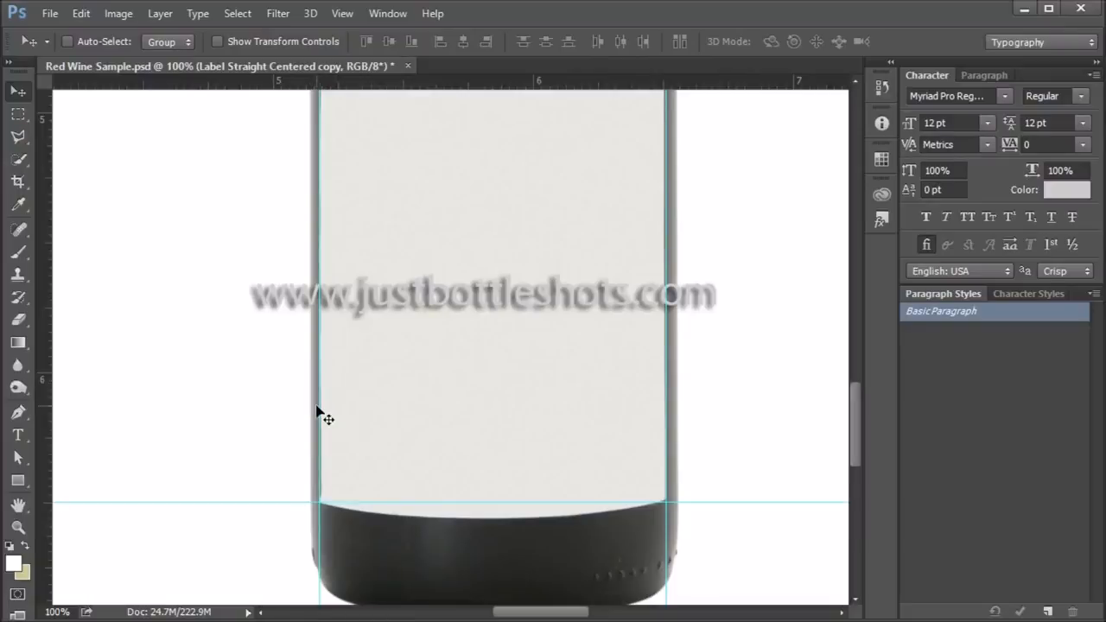
mouse_move(661, 411)
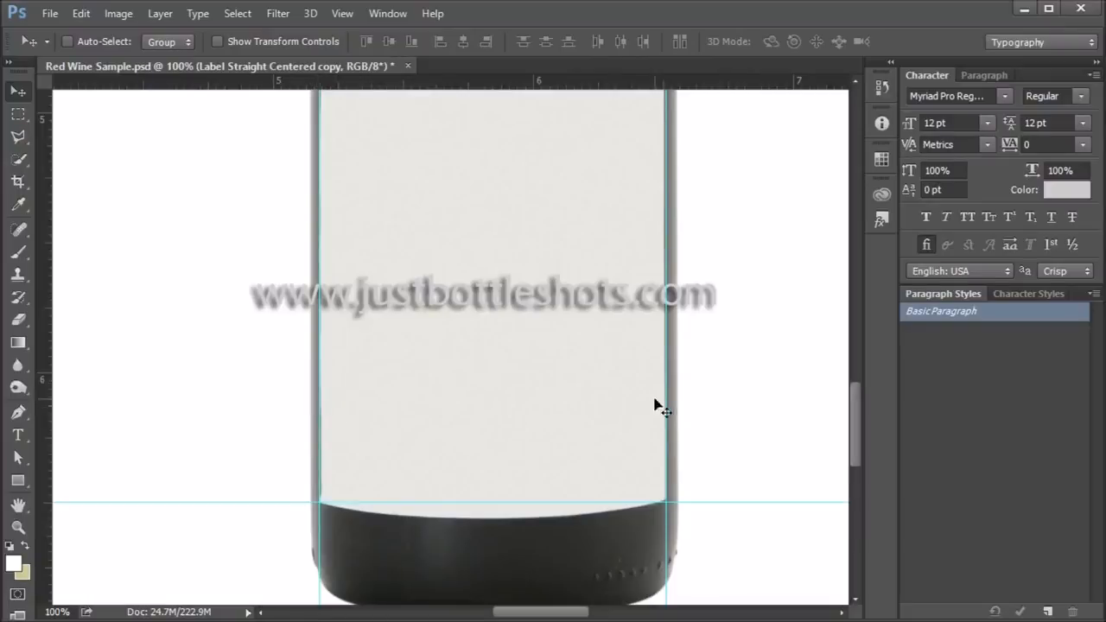
mouse_move(683, 475)
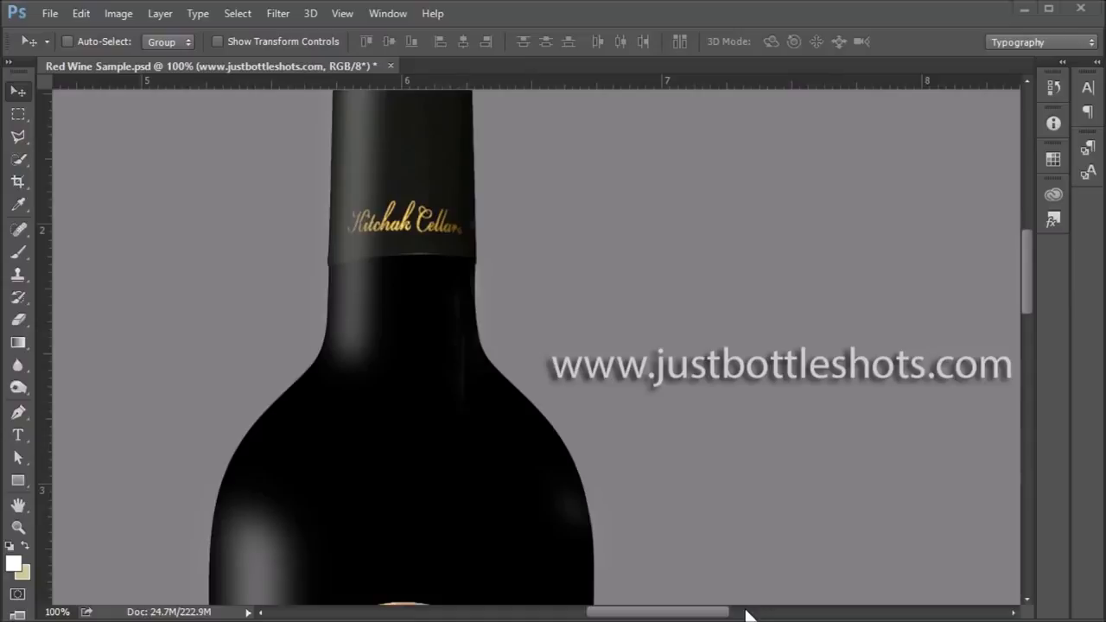
mouse_move(657, 220)
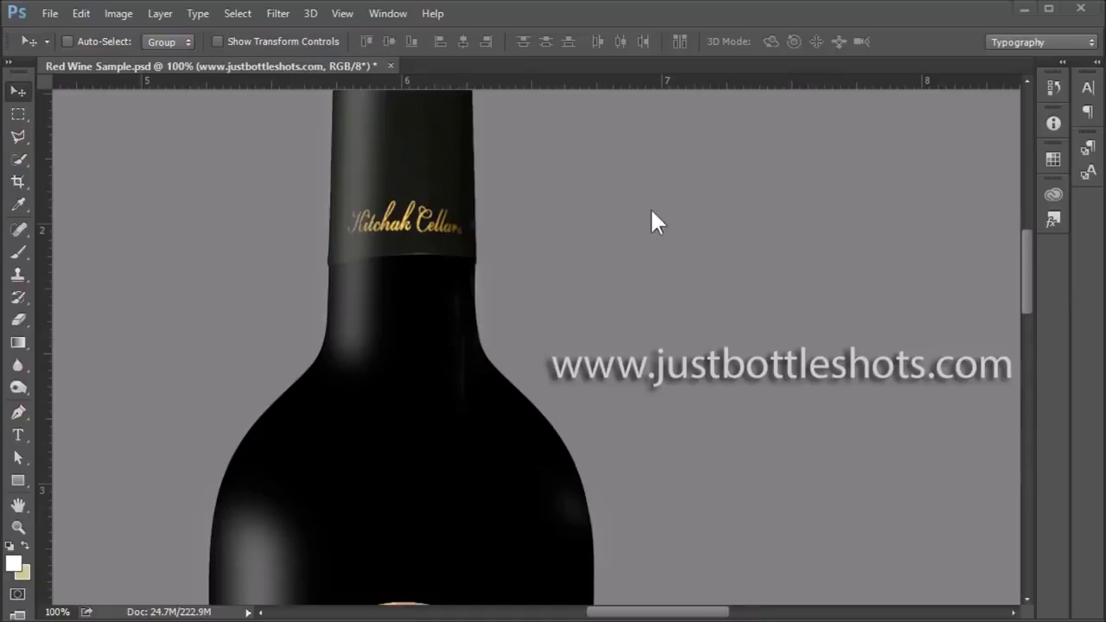
mouse_move(674, 294)
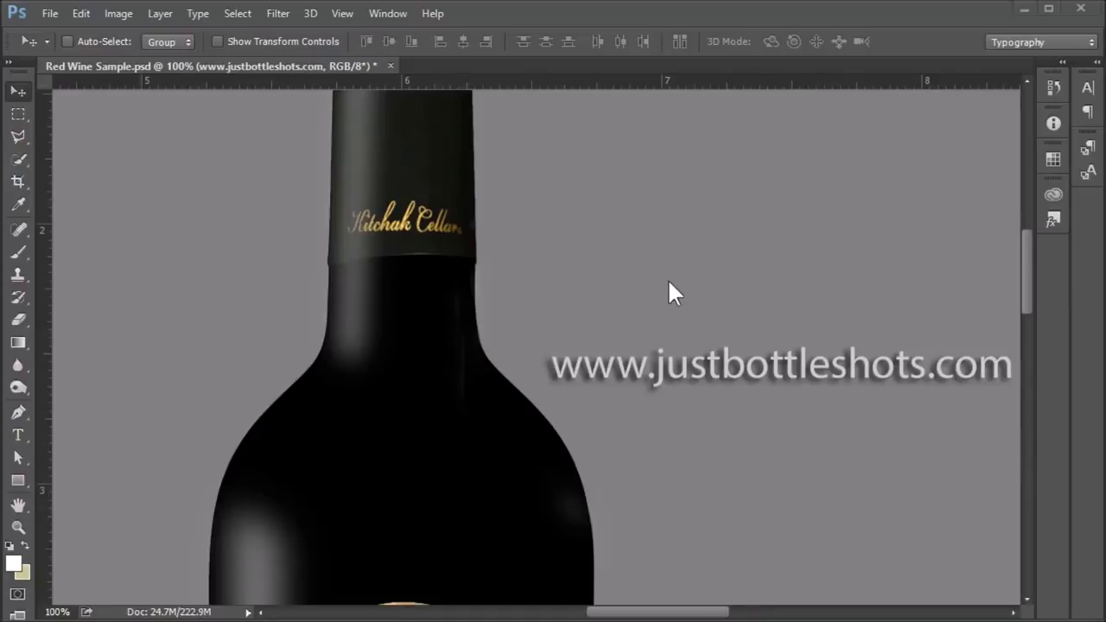
mouse_move(739, 301)
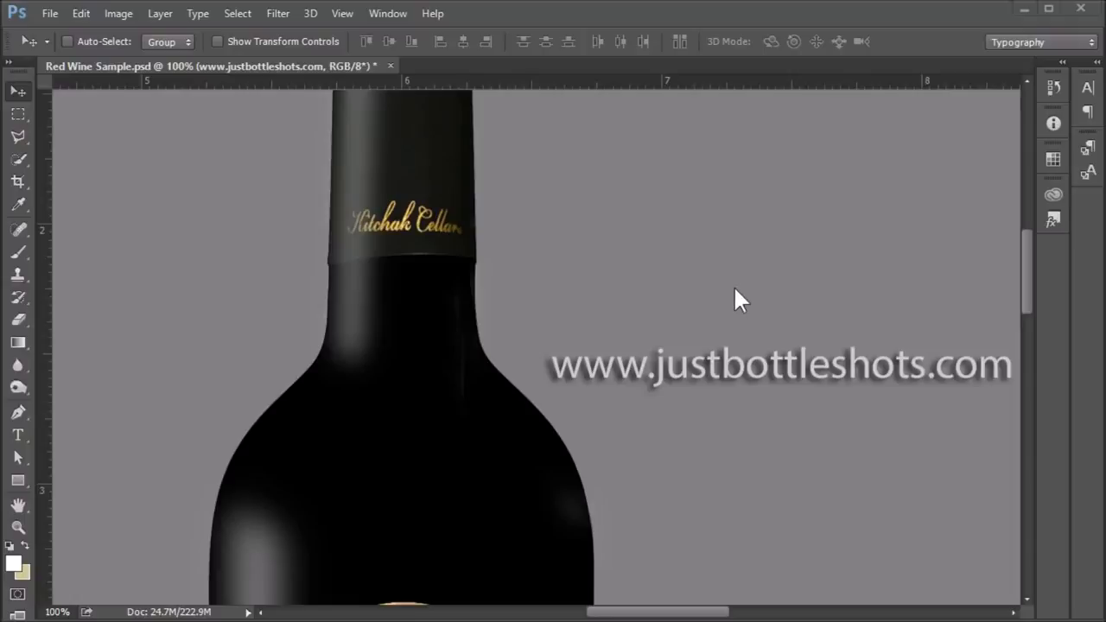
mouse_move(1020, 260)
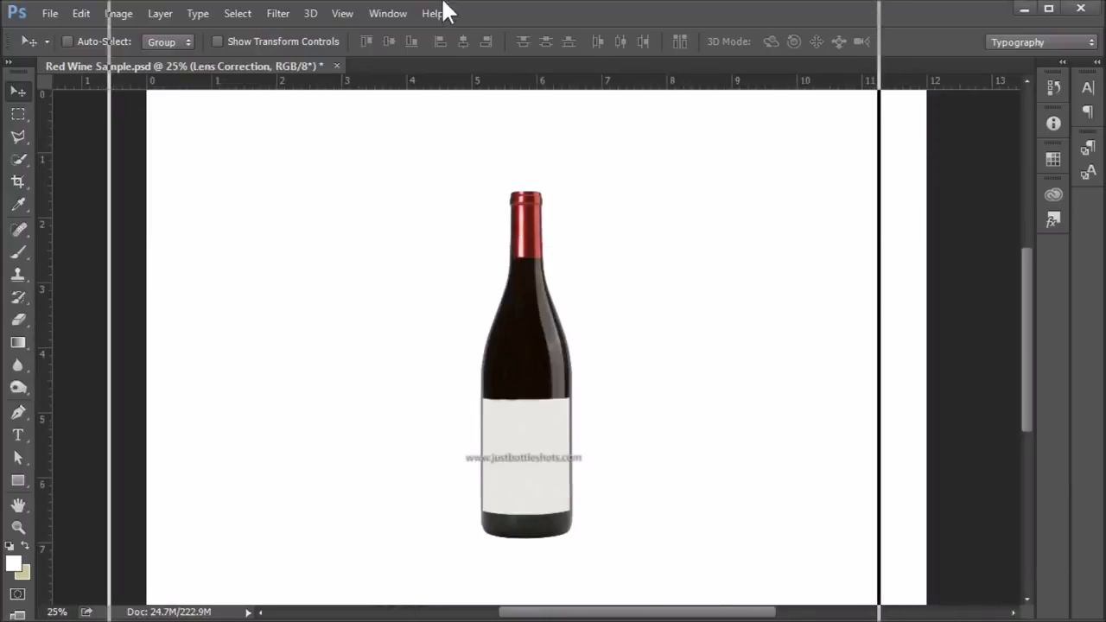
- Open the Lens Correction filter on the bottle photo and show its Custom settings
click(278, 13)
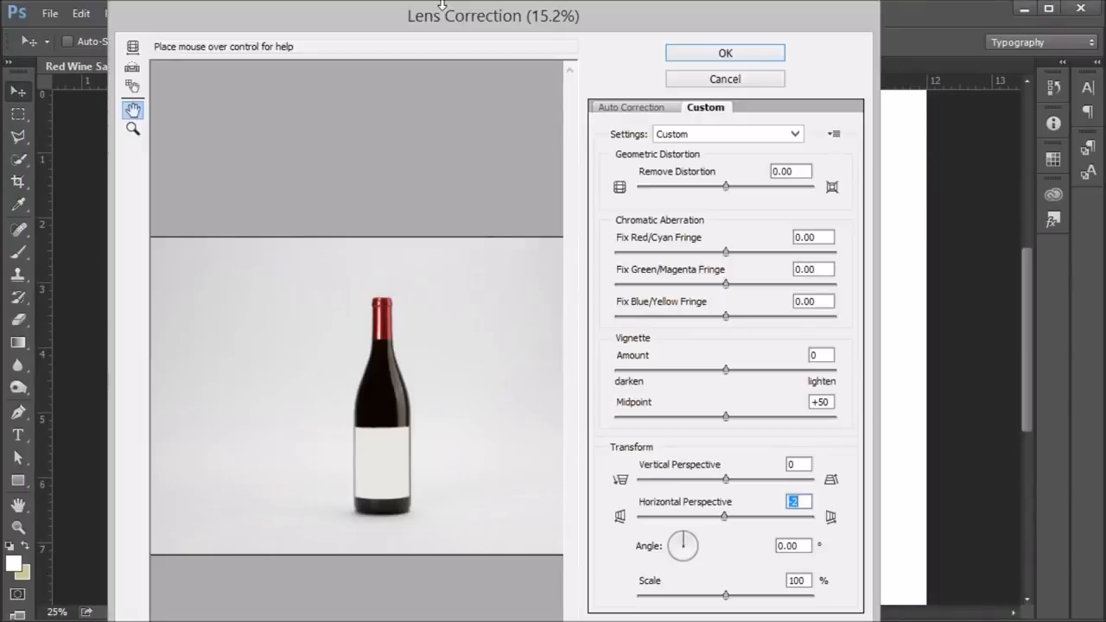
mouse_move(504, 279)
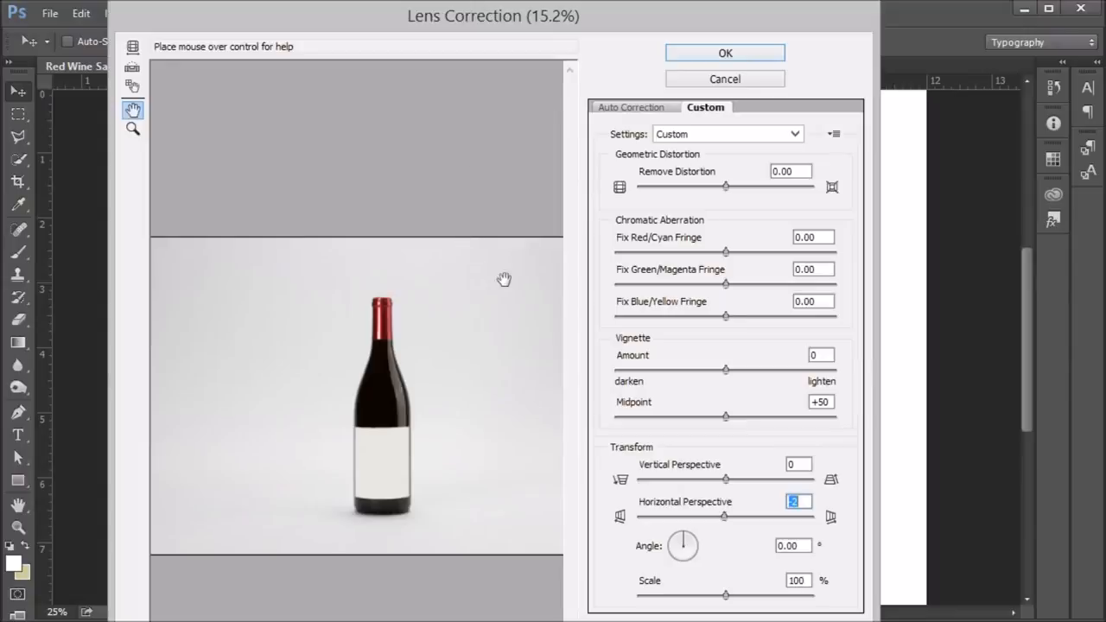
mouse_move(526, 334)
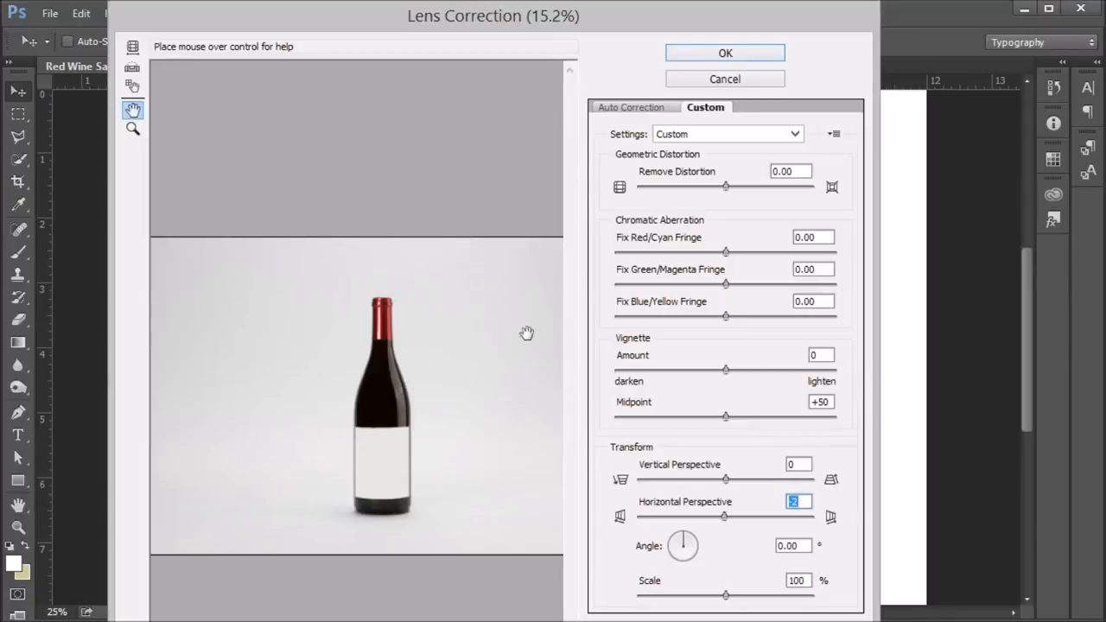
mouse_move(500, 384)
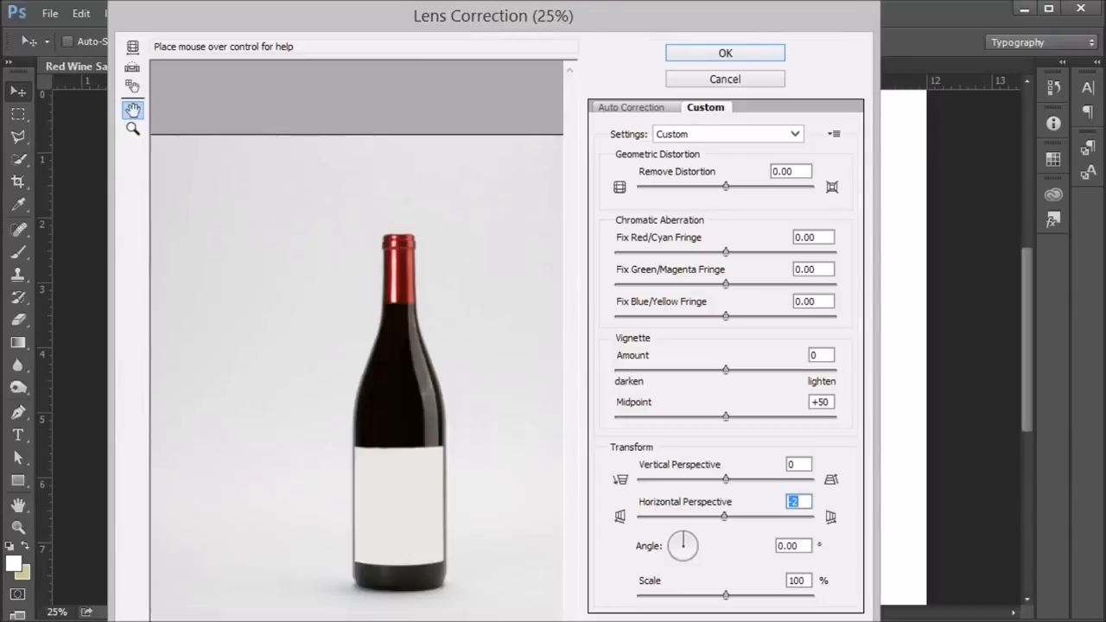
click(132, 128)
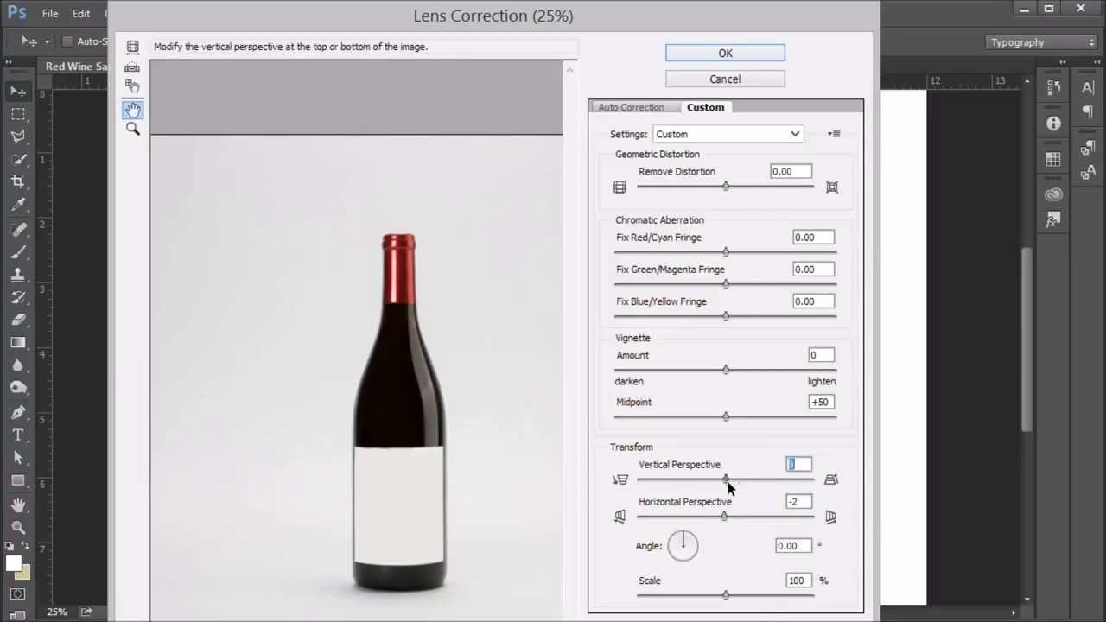
- Try vertical perspective tilts in both directions, then return Vertical Perspective to 0
drag(725, 479, 739, 479)
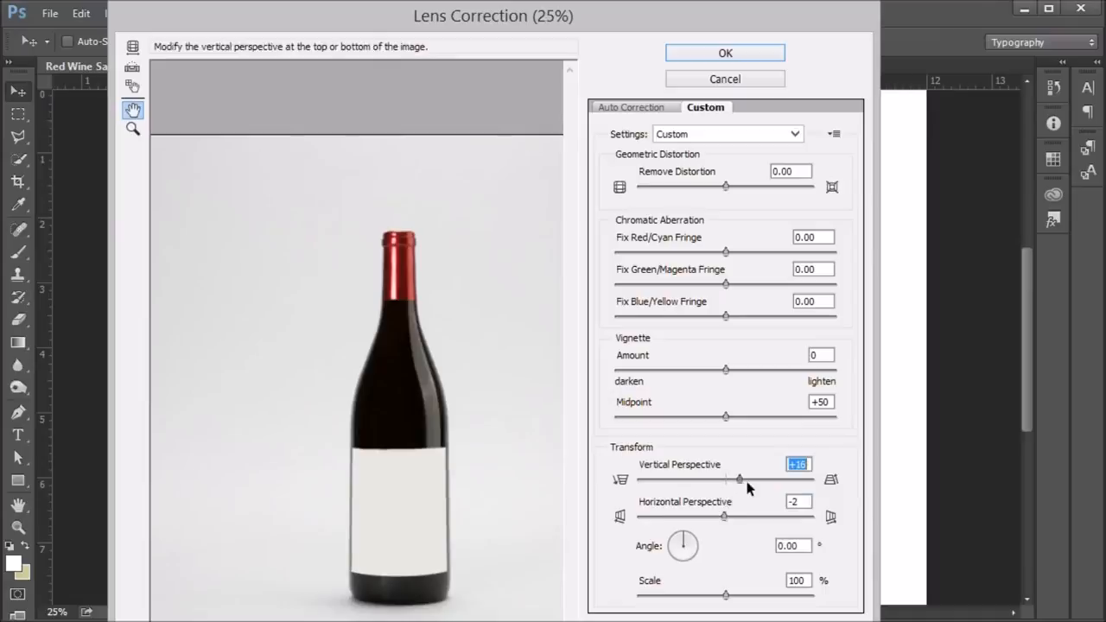
drag(738, 480, 747, 479)
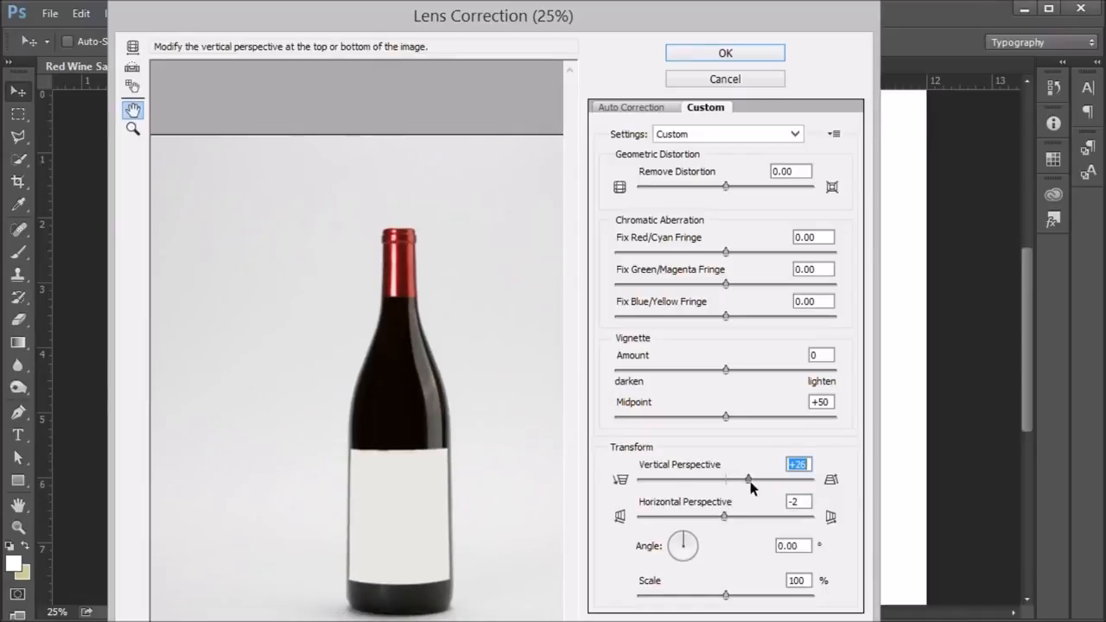
drag(747, 480, 752, 480)
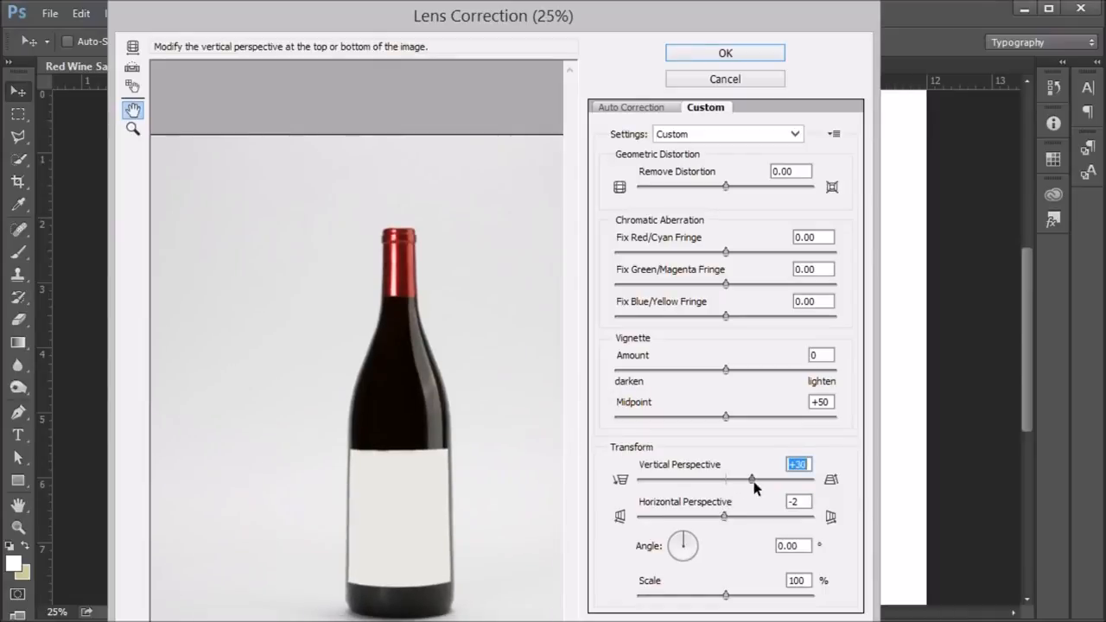
drag(752, 479, 712, 478)
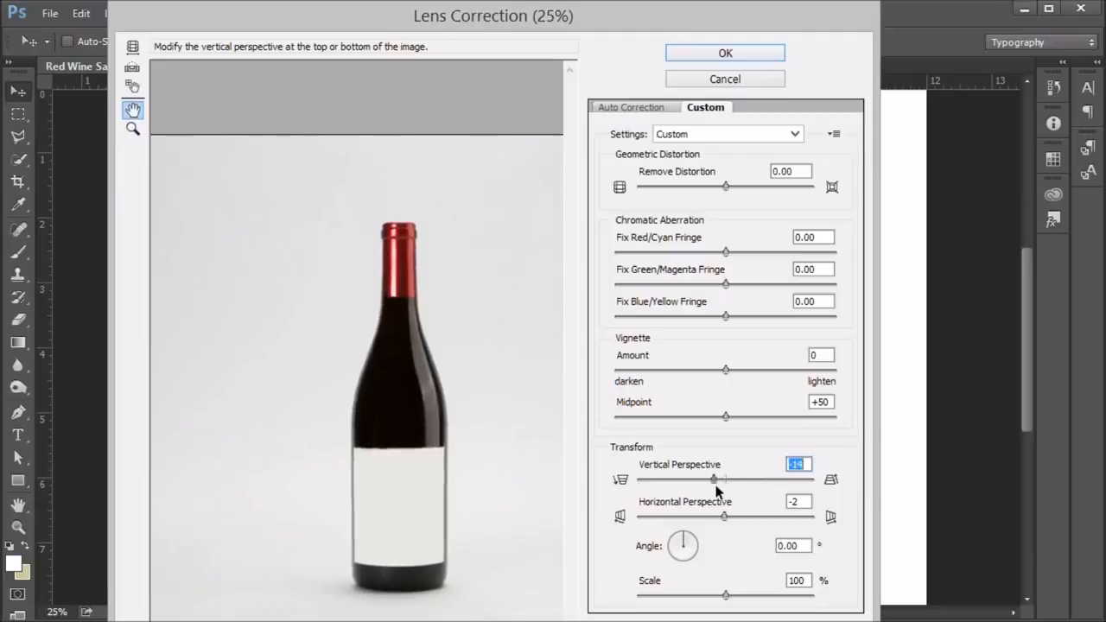
drag(713, 479, 686, 479)
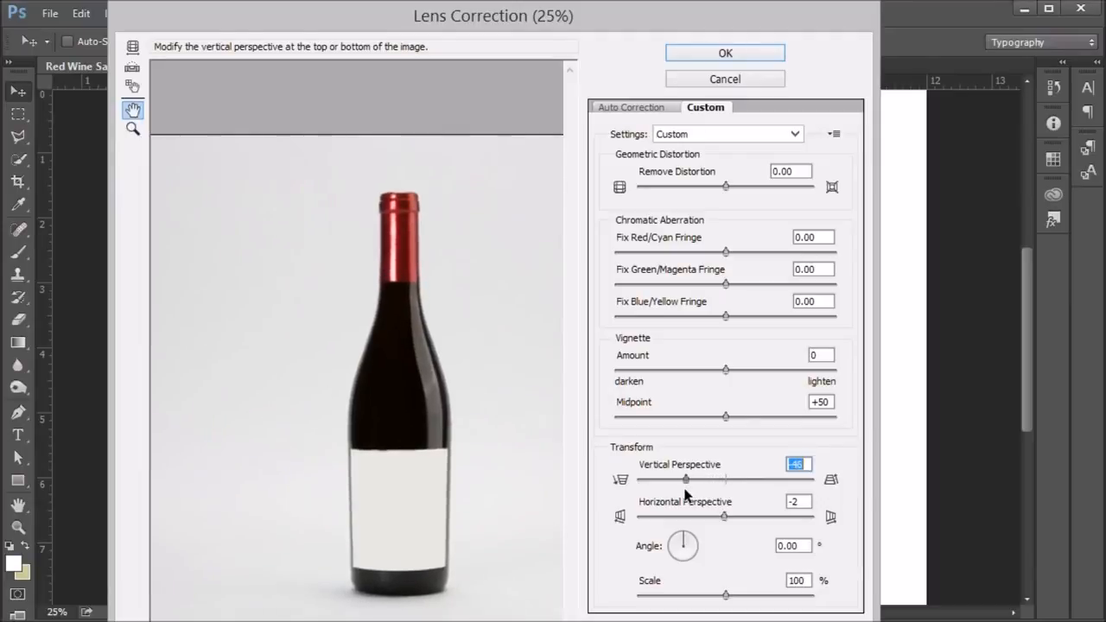
drag(687, 480, 713, 480)
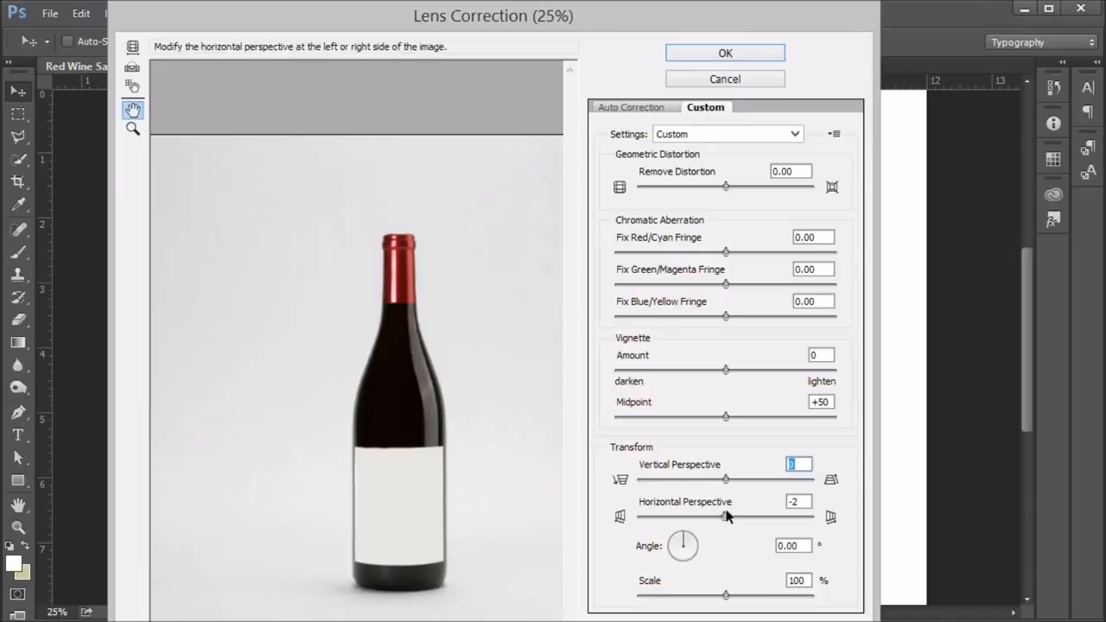
- Skew Horizontal Perspective back and forth, settling at +1
drag(701, 515, 759, 516)
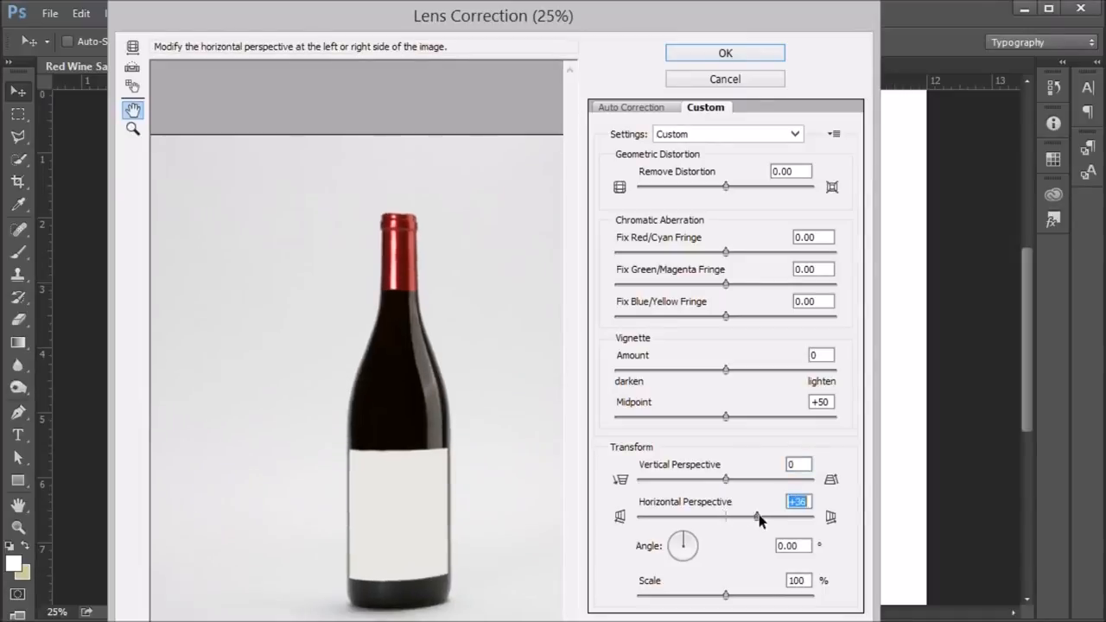
drag(758, 516, 729, 516)
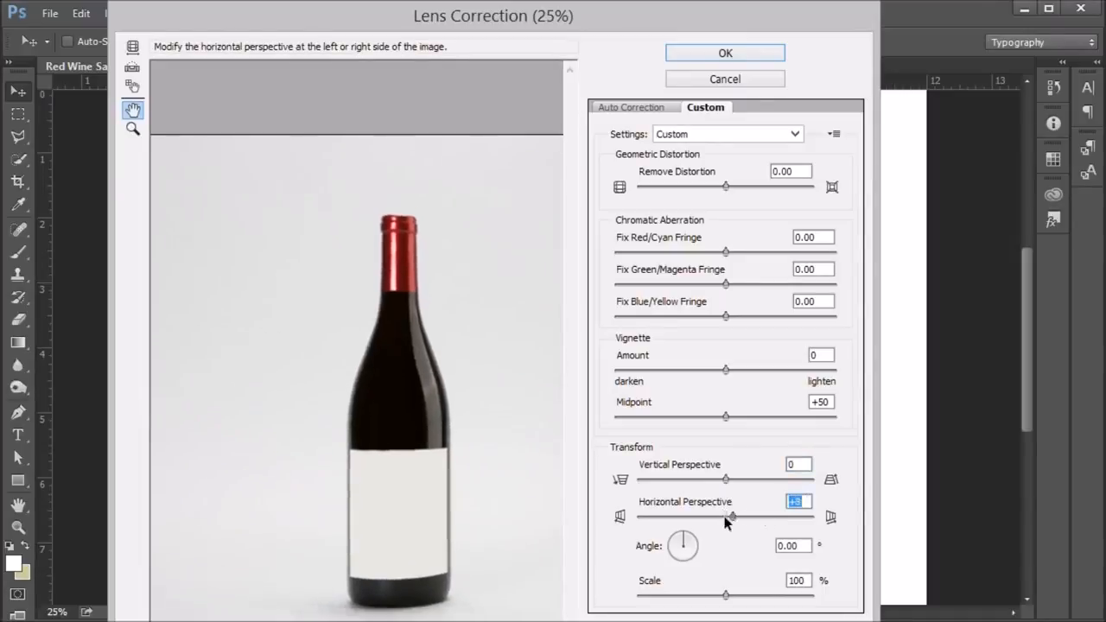
drag(726, 517, 701, 516)
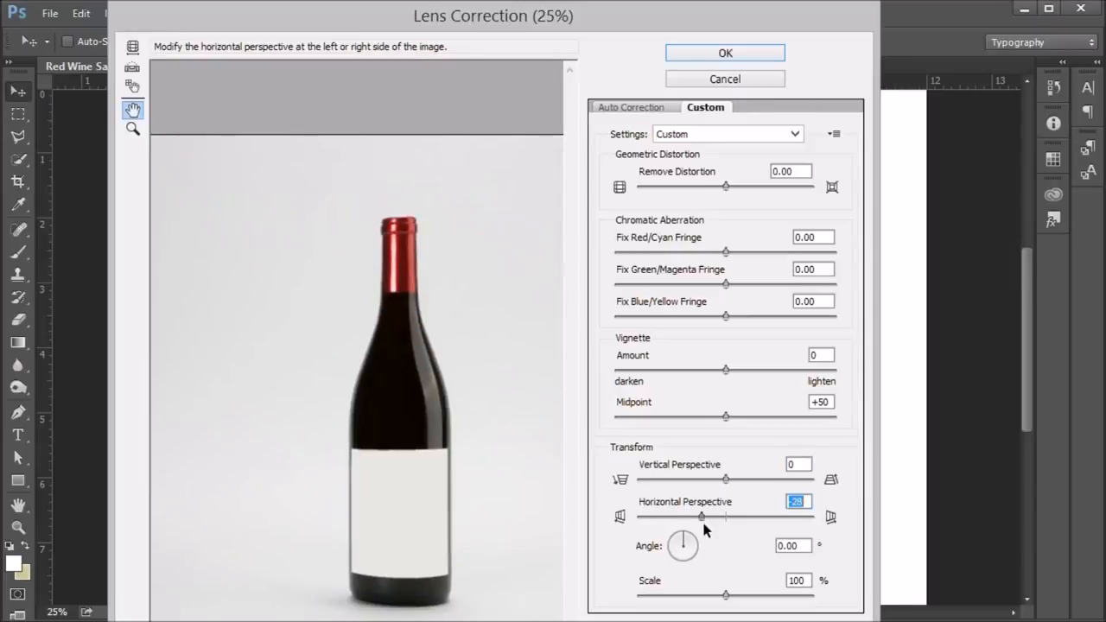
drag(703, 515, 726, 516)
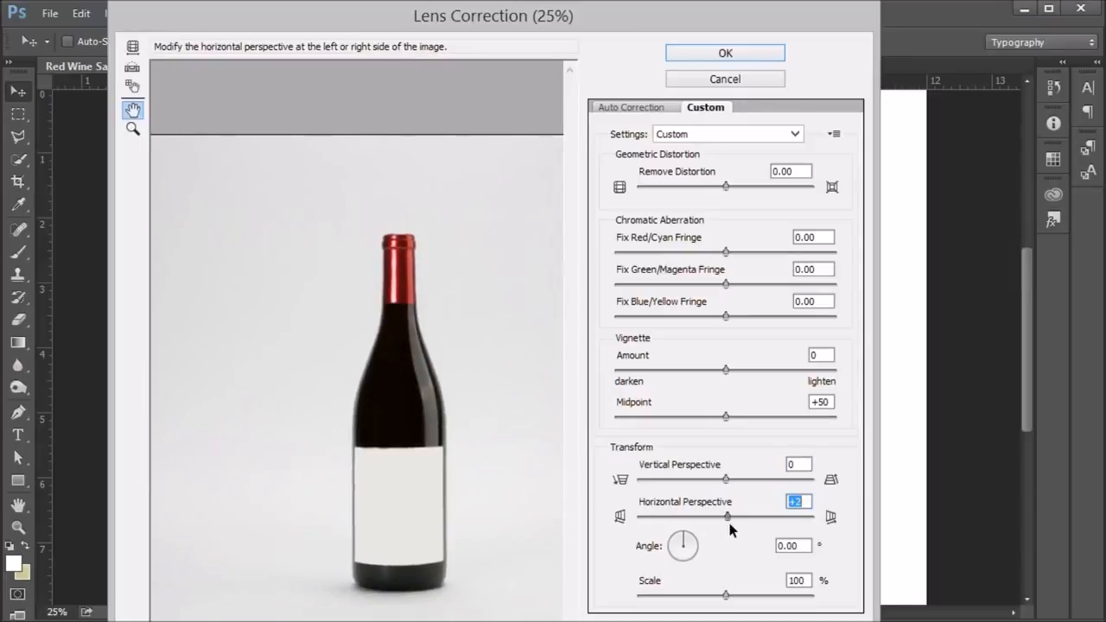
drag(726, 516, 698, 516)
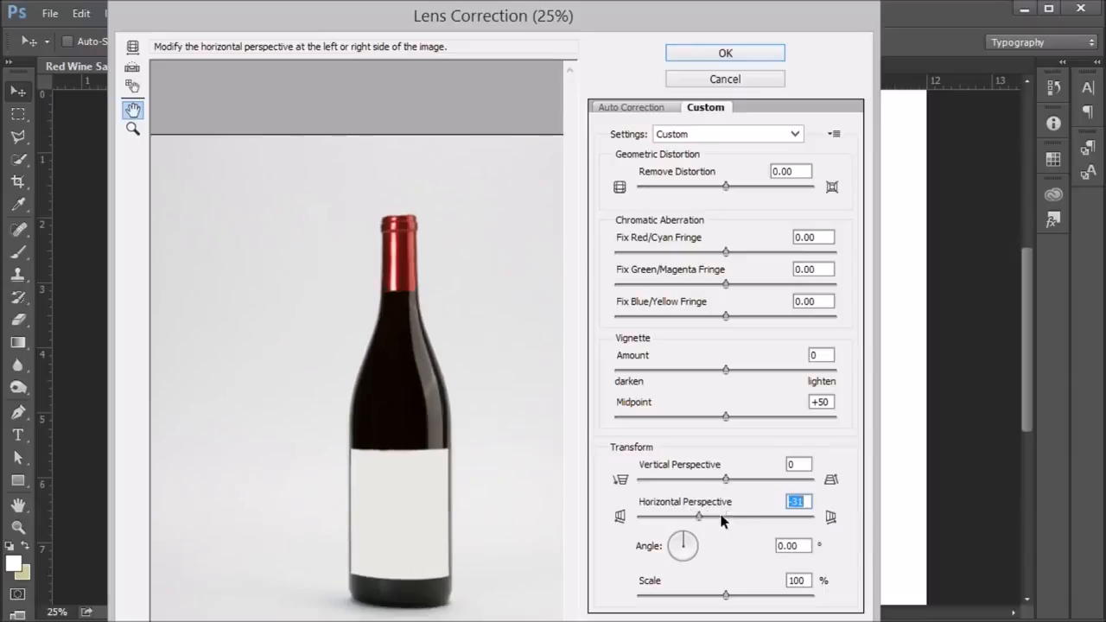
drag(698, 517, 725, 516)
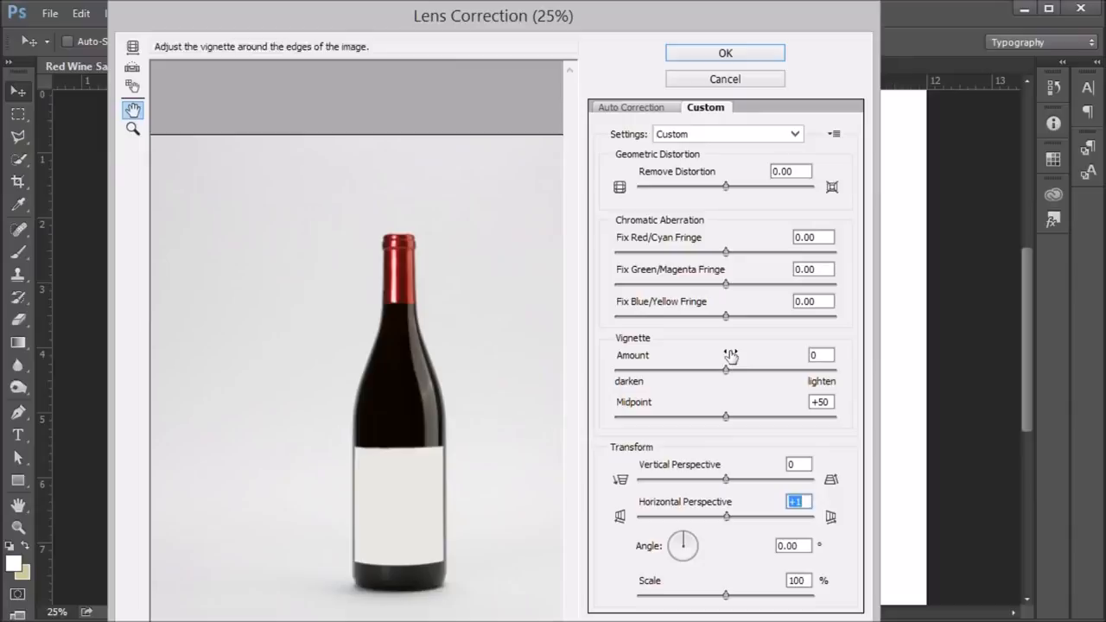
mouse_move(608, 461)
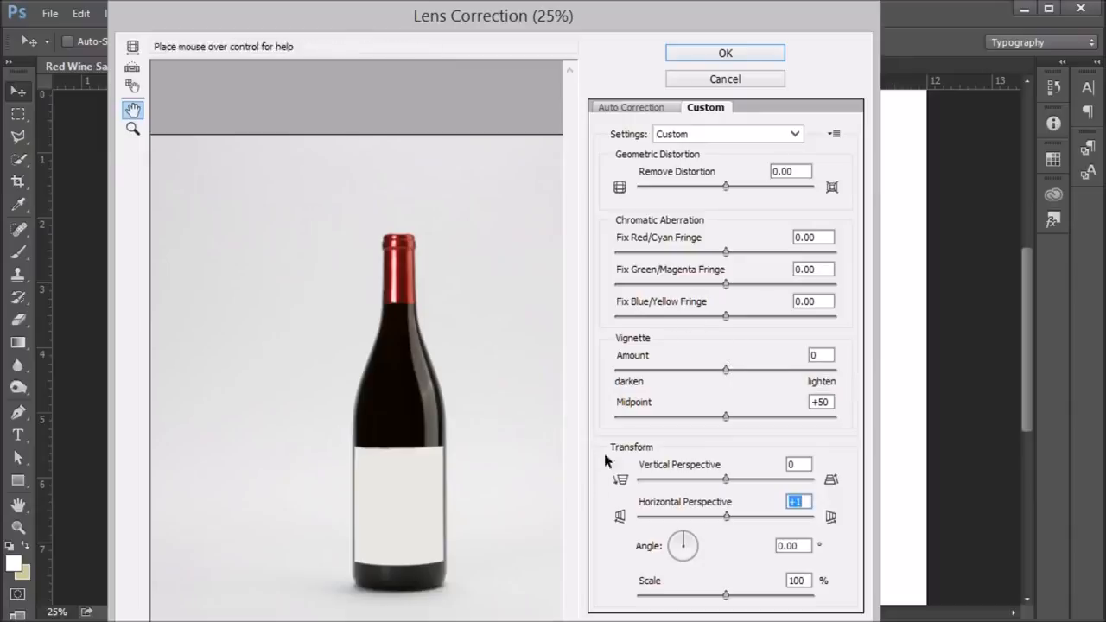
mouse_move(695, 382)
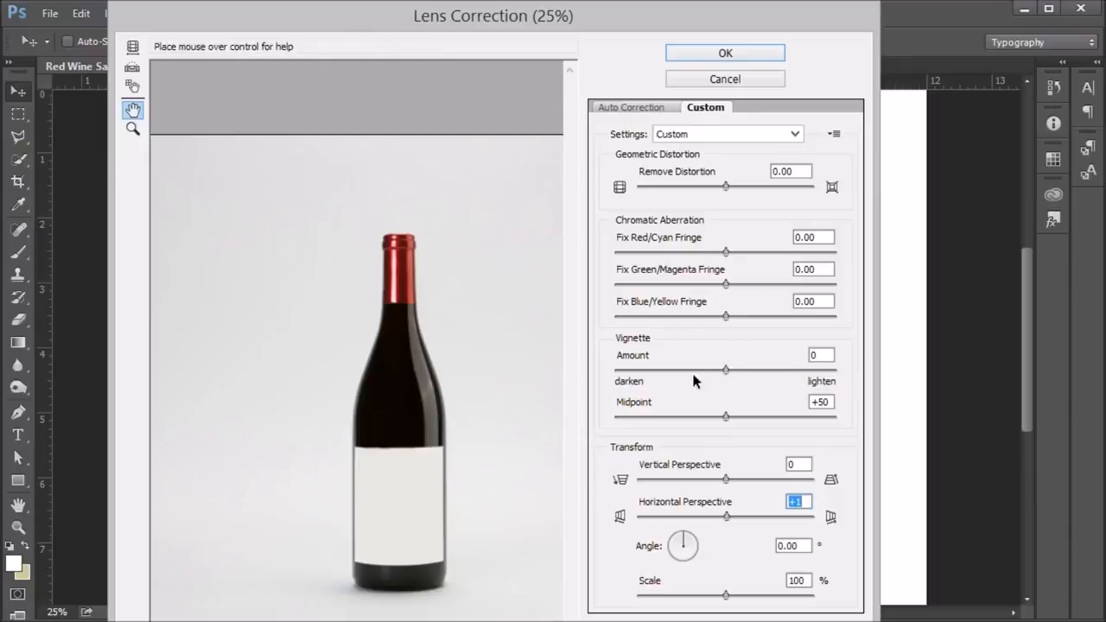
mouse_move(710, 297)
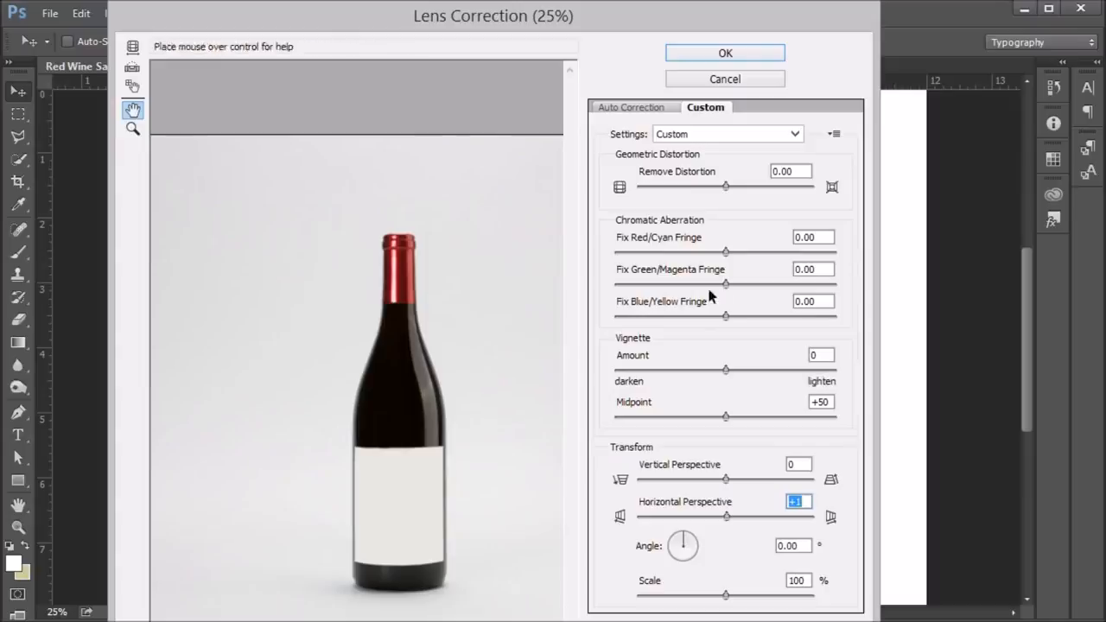
mouse_move(603, 504)
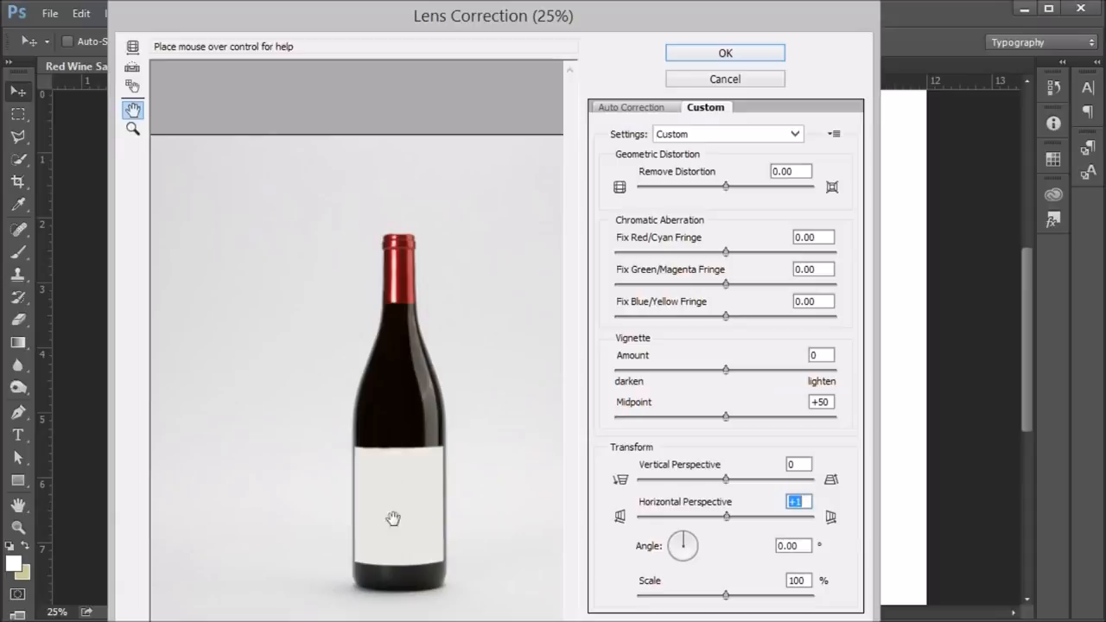
mouse_move(726, 323)
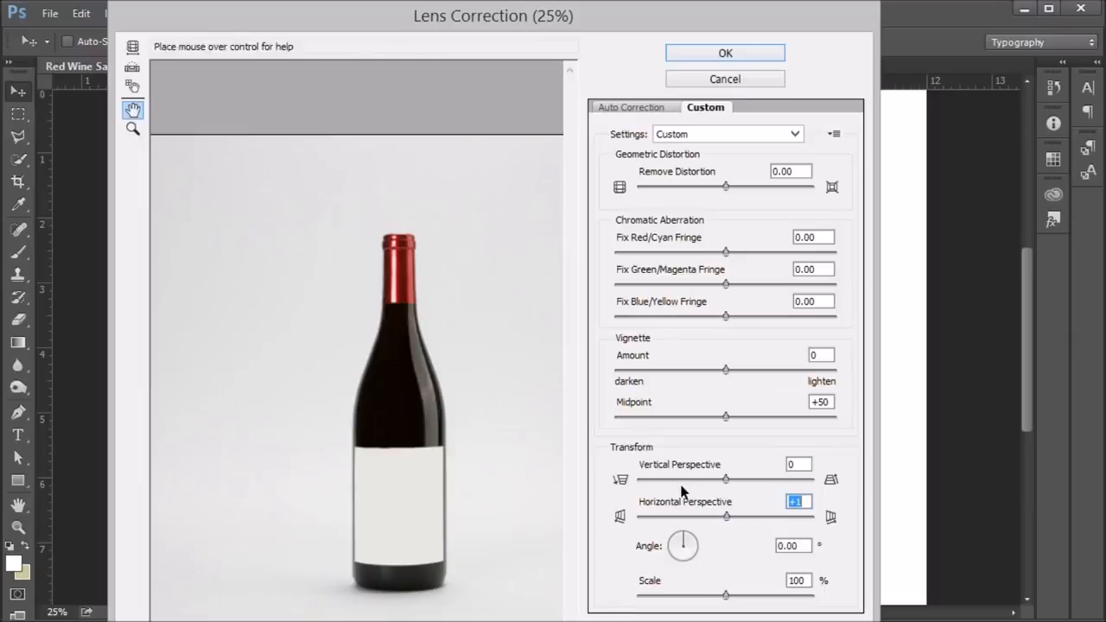
mouse_move(757, 244)
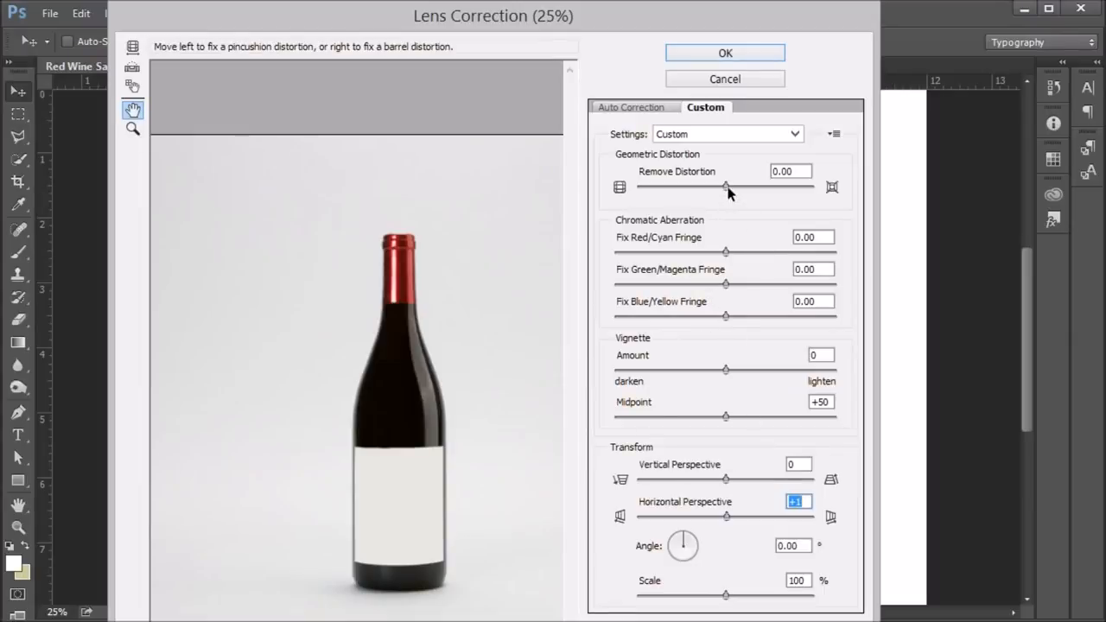
- Test Remove Distortion at positive and negative values, ending at +38.00
drag(726, 186, 754, 187)
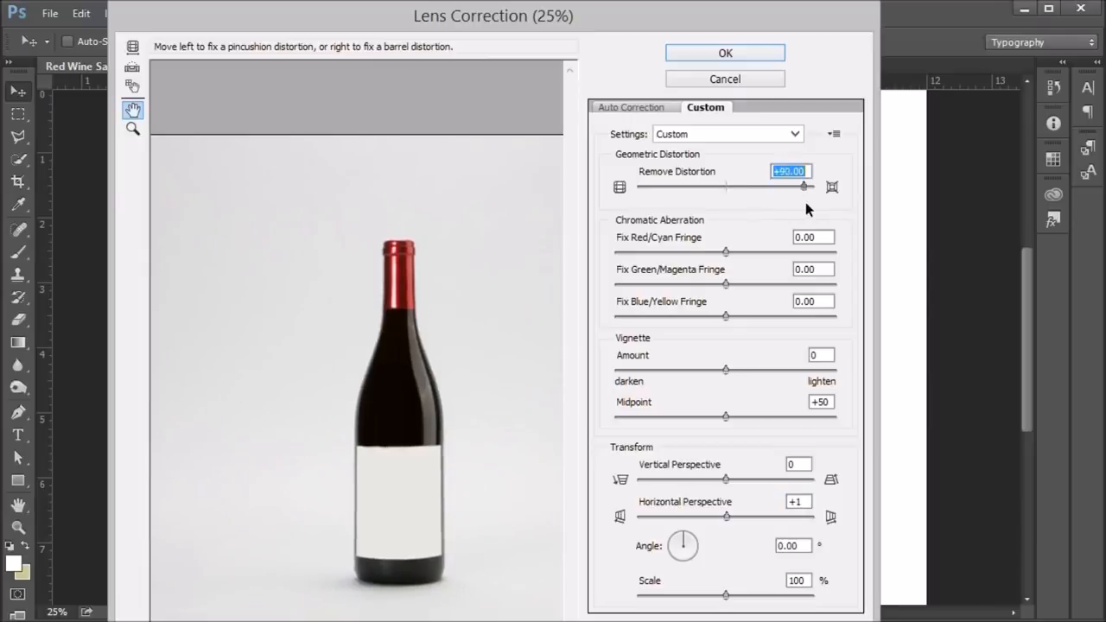
drag(804, 188, 730, 187)
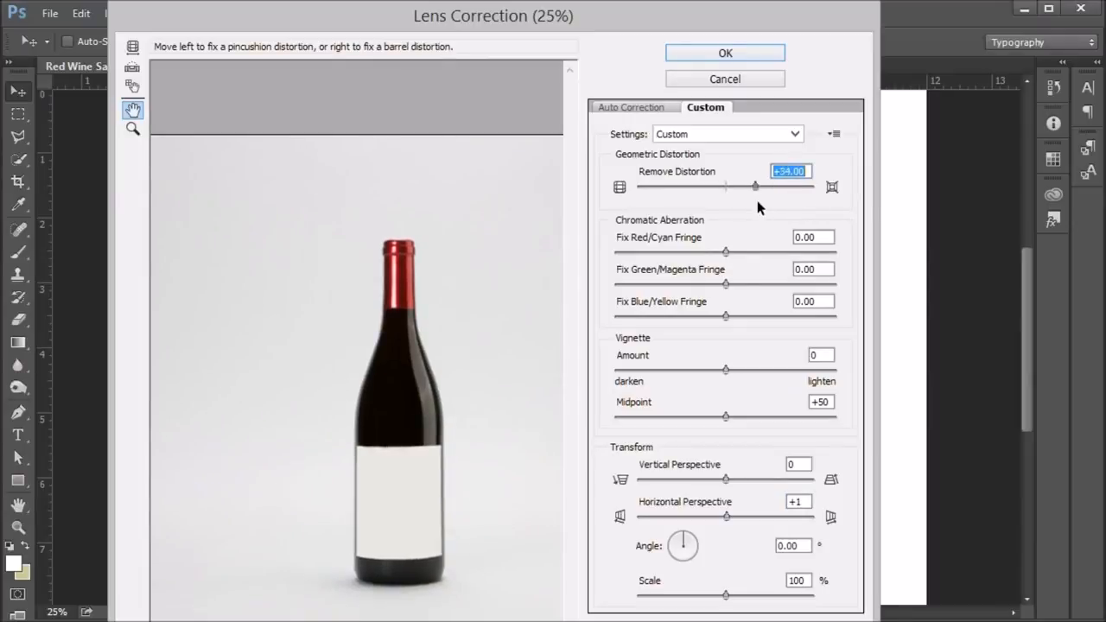
drag(730, 187, 758, 187)
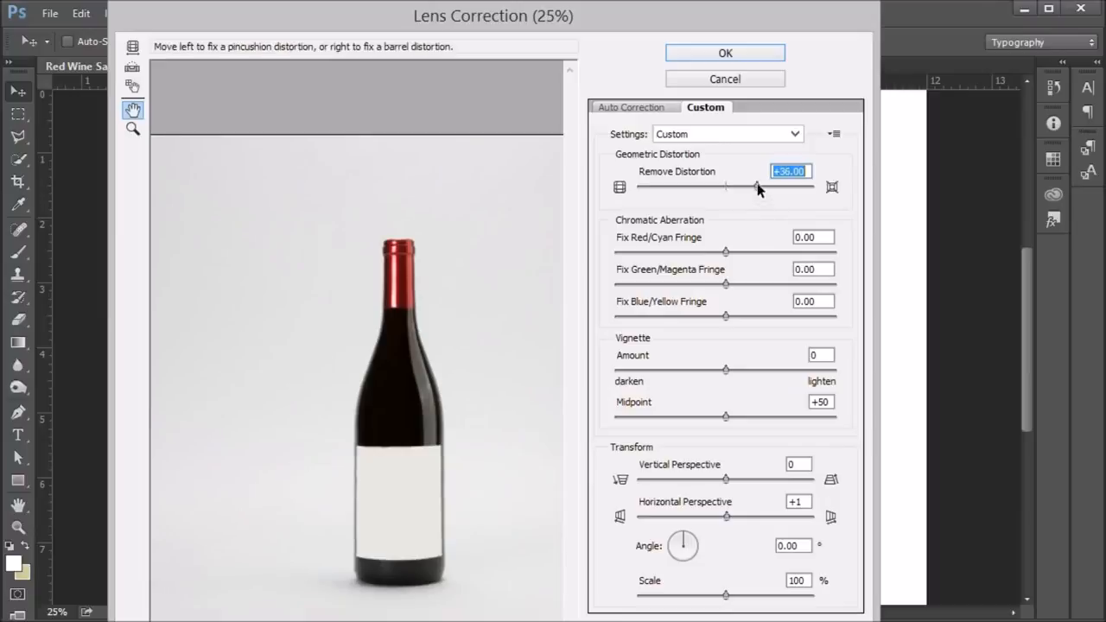
drag(758, 187, 698, 186)
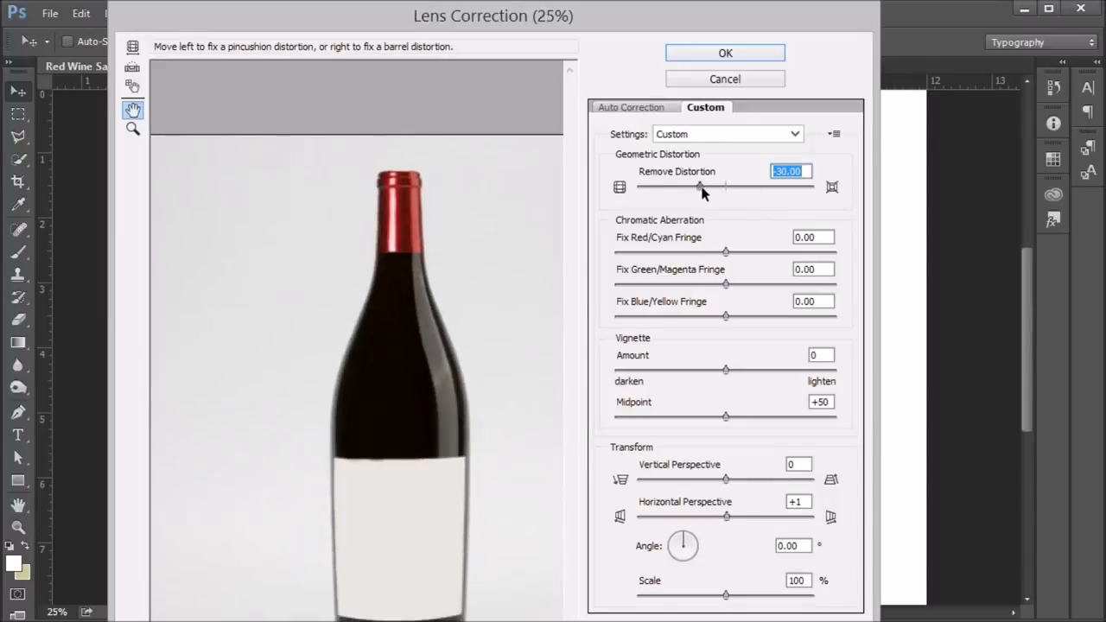
drag(699, 187, 699, 186)
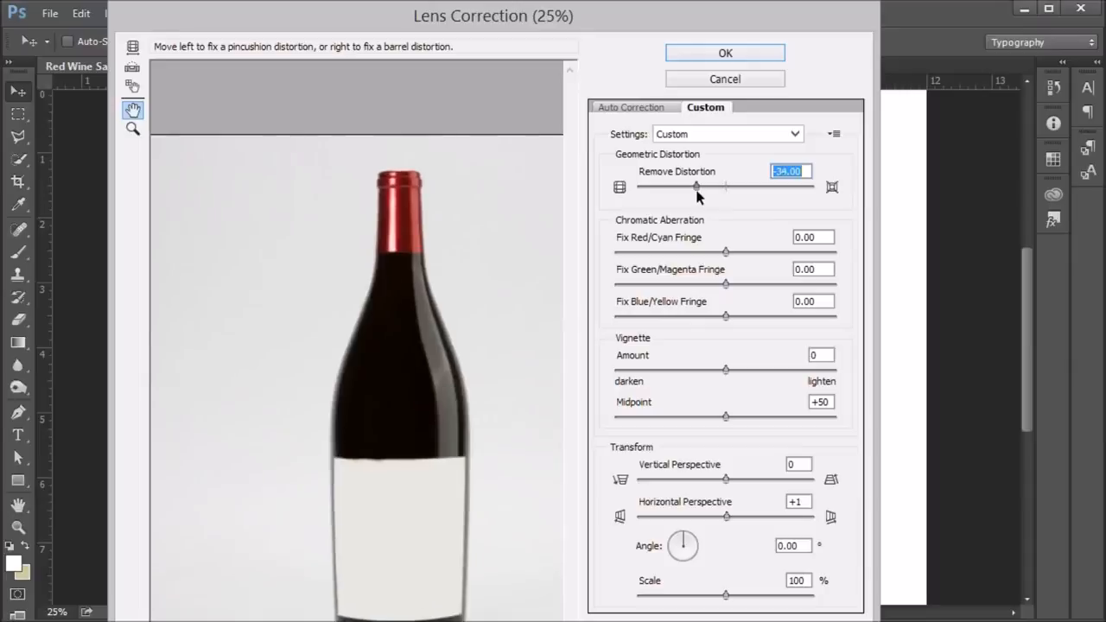
drag(698, 187, 688, 187)
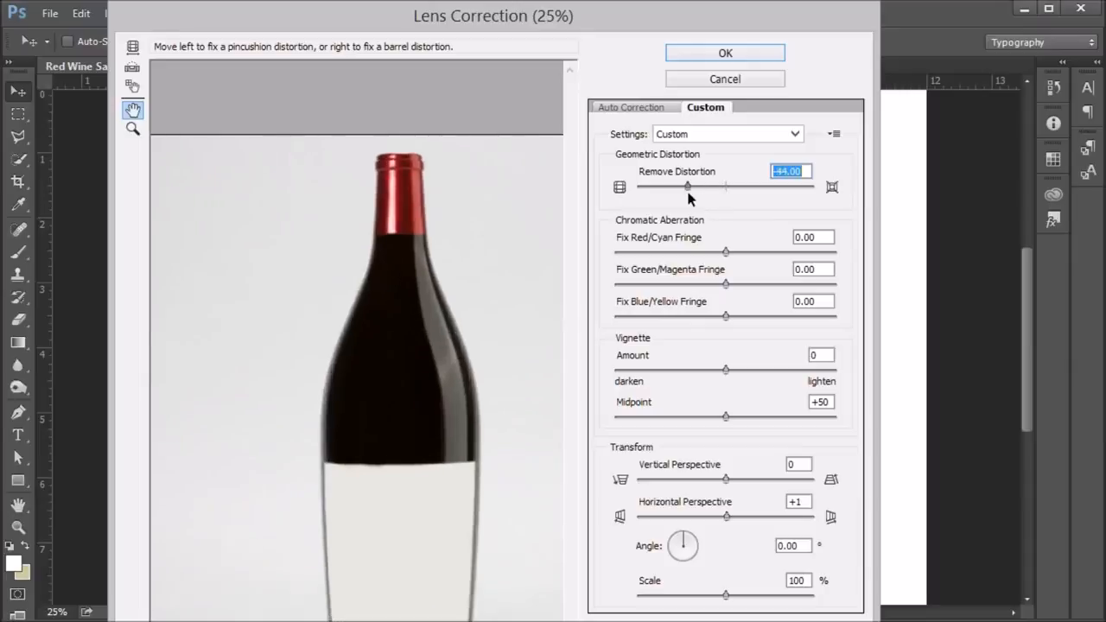
drag(687, 187, 725, 187)
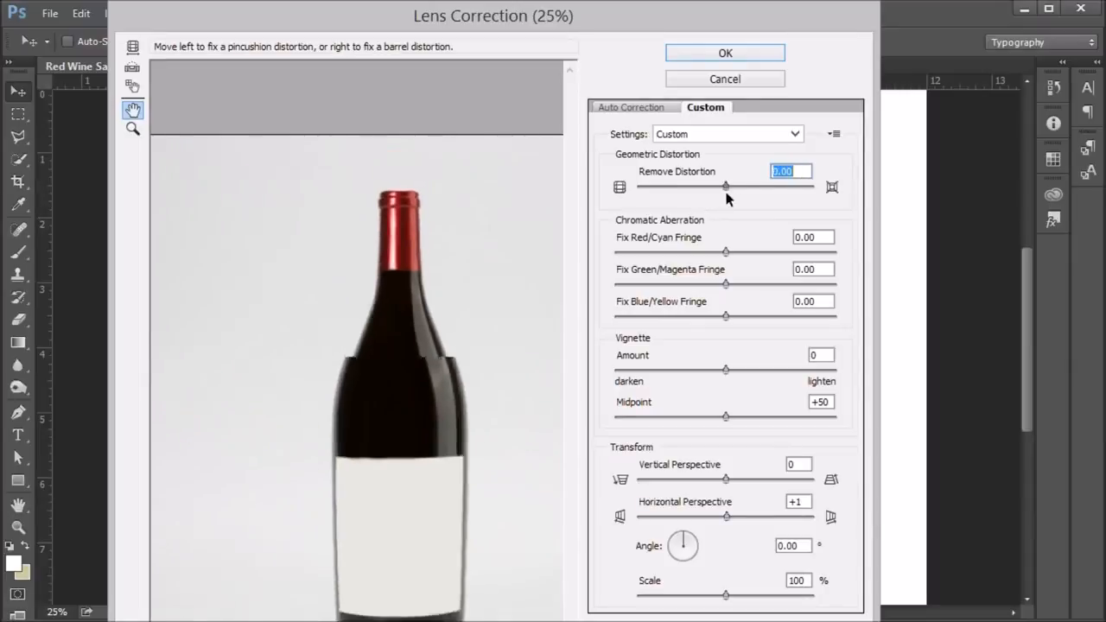
drag(725, 186, 749, 187)
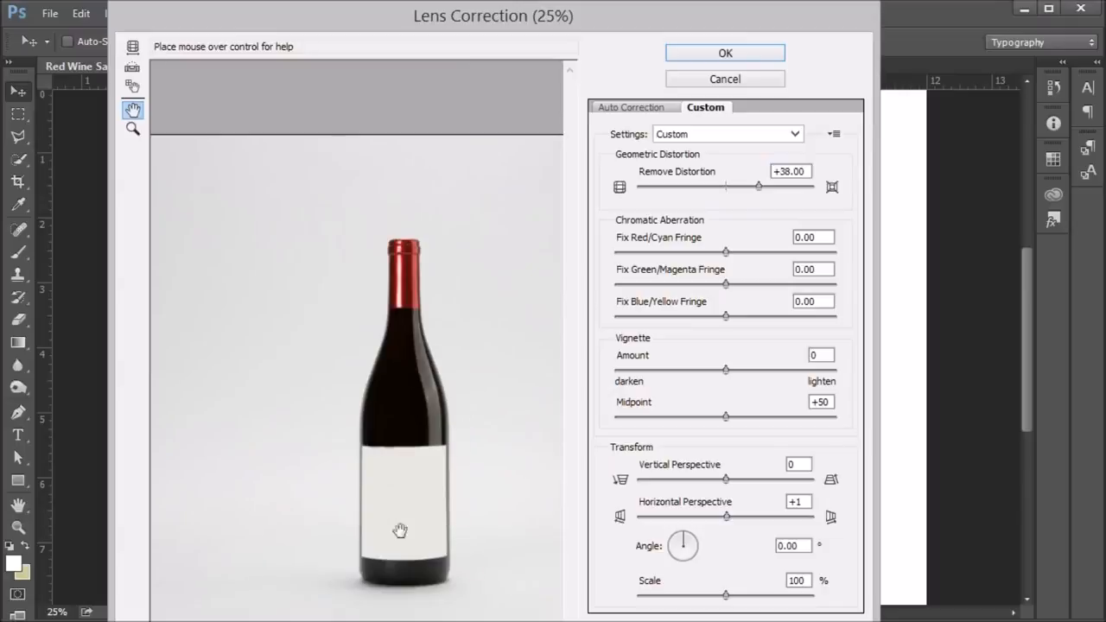
mouse_move(758, 186)
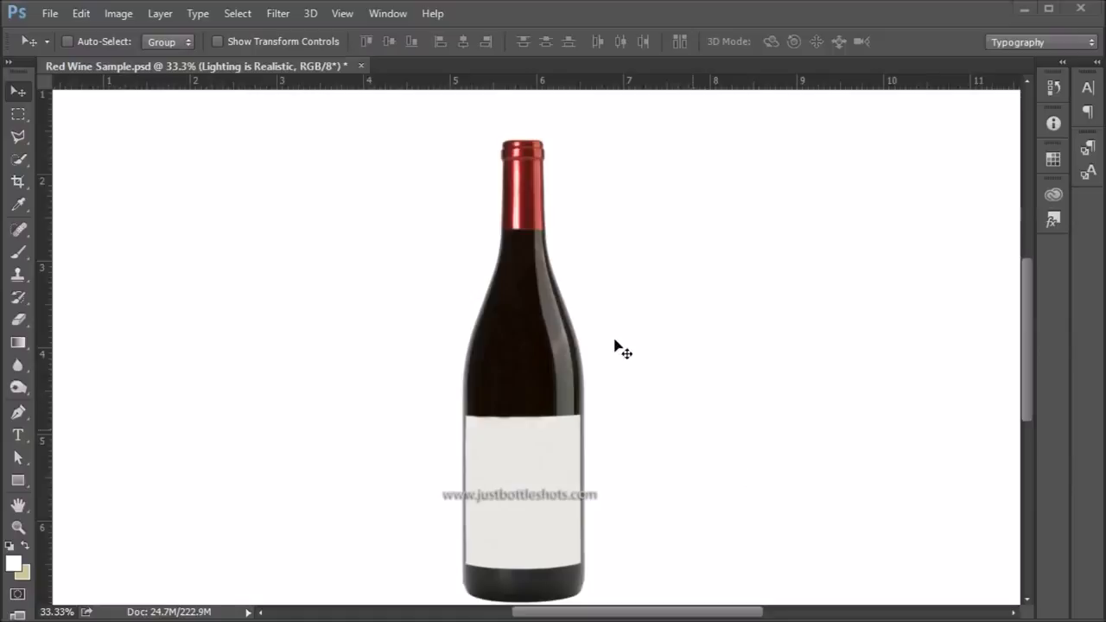
mouse_move(562, 605)
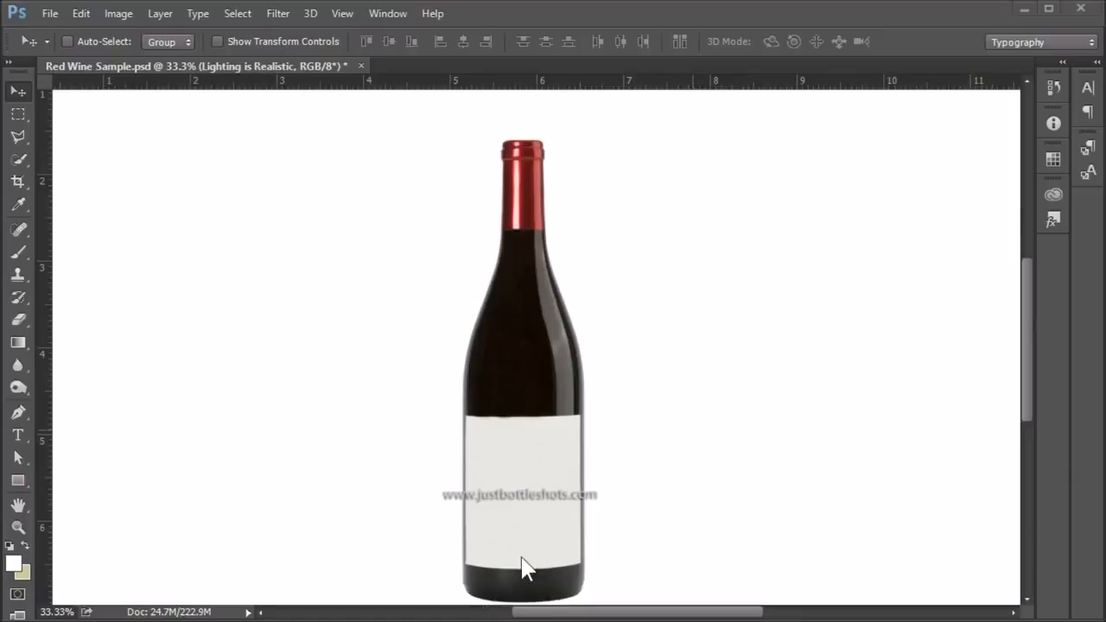
mouse_move(540, 164)
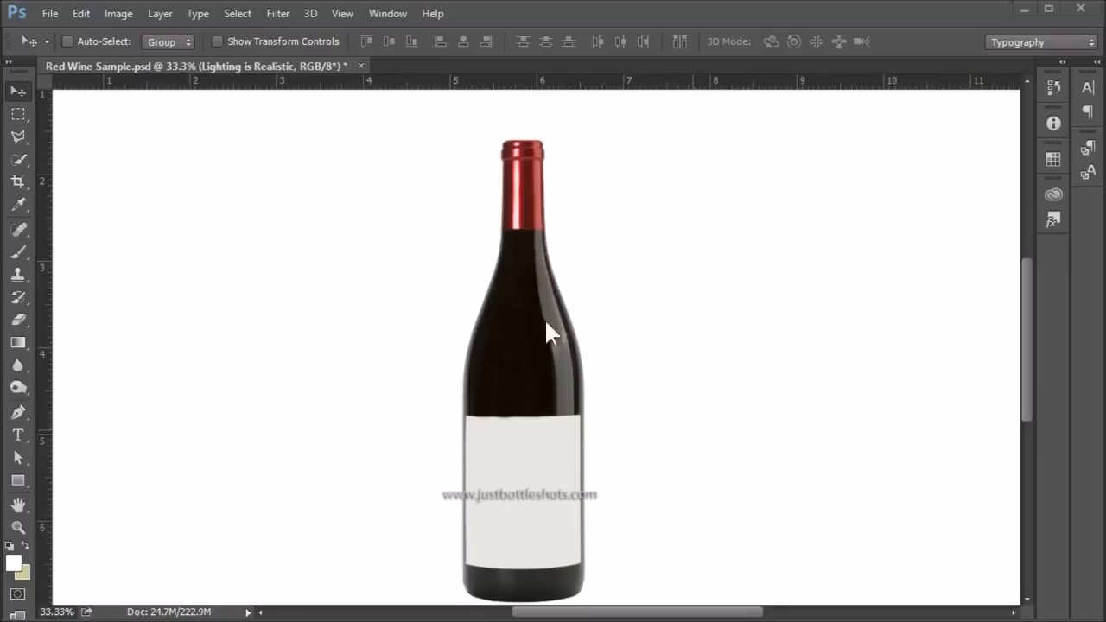
mouse_move(542, 240)
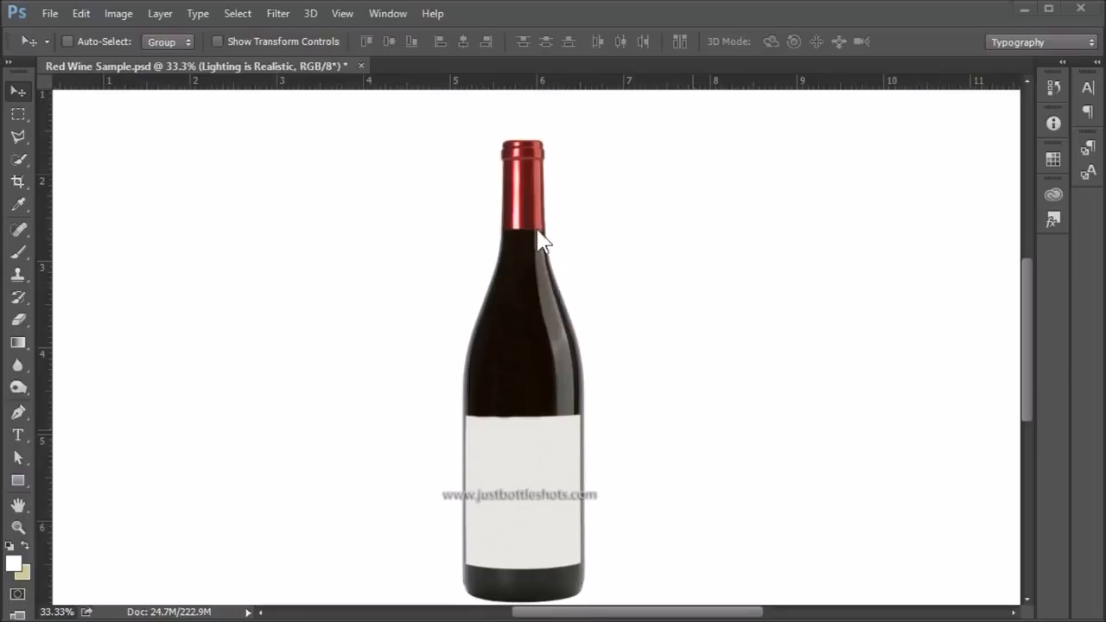
mouse_move(566, 396)
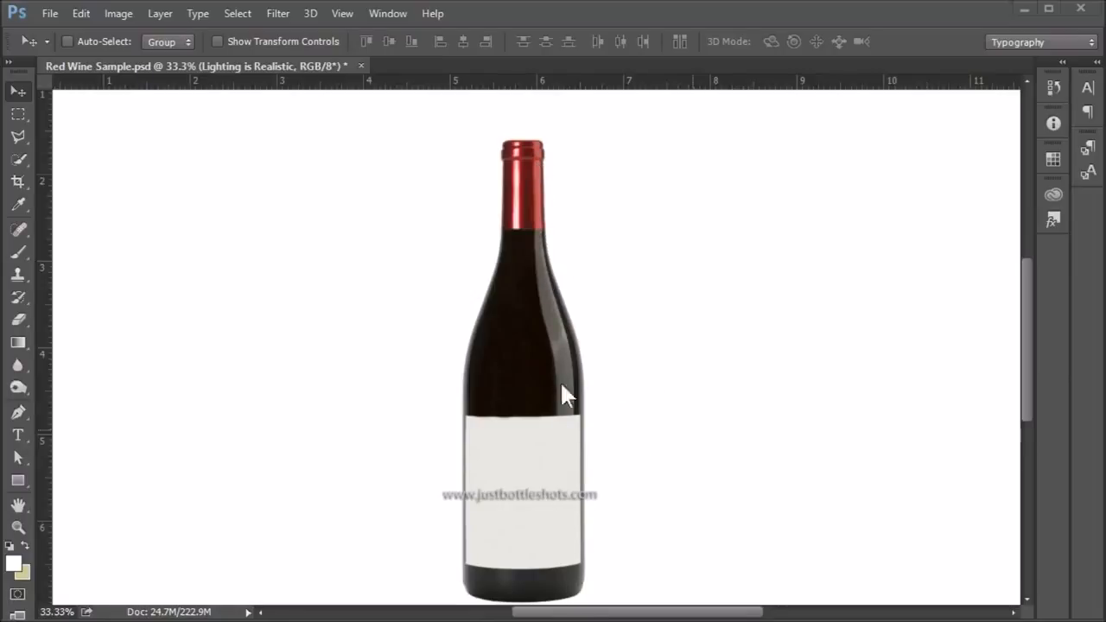
mouse_move(525, 166)
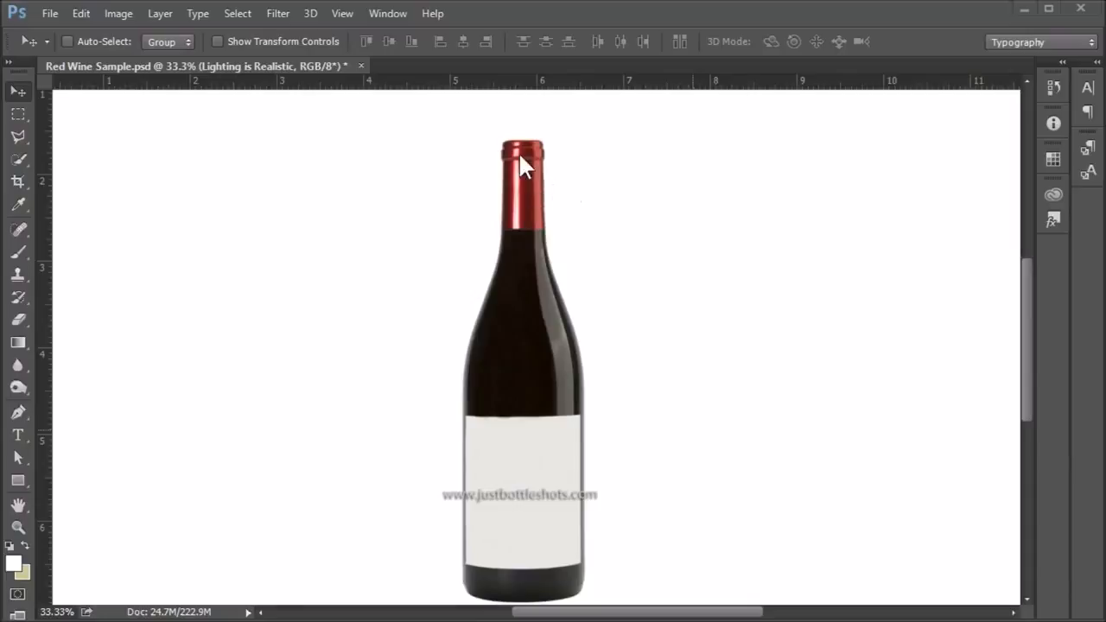
mouse_move(521, 216)
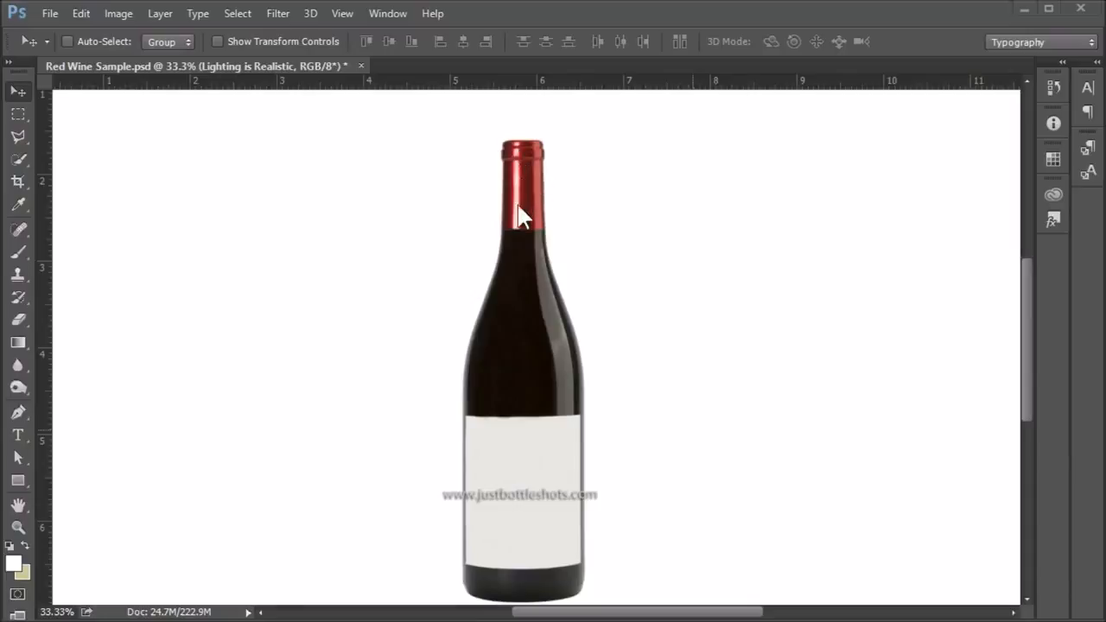
mouse_move(521, 240)
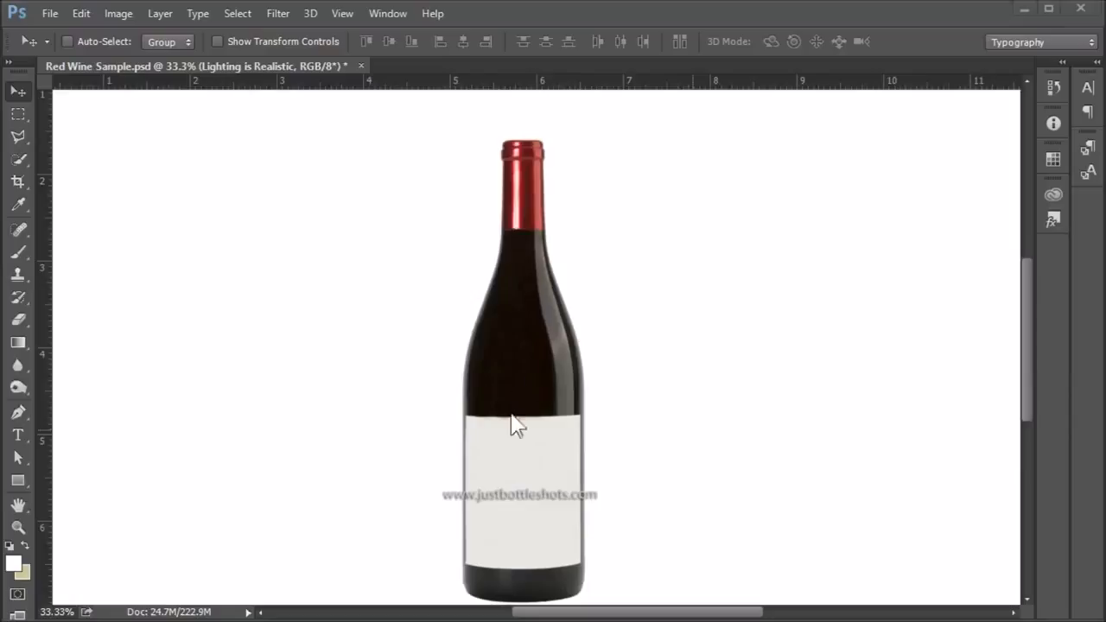
mouse_move(528, 482)
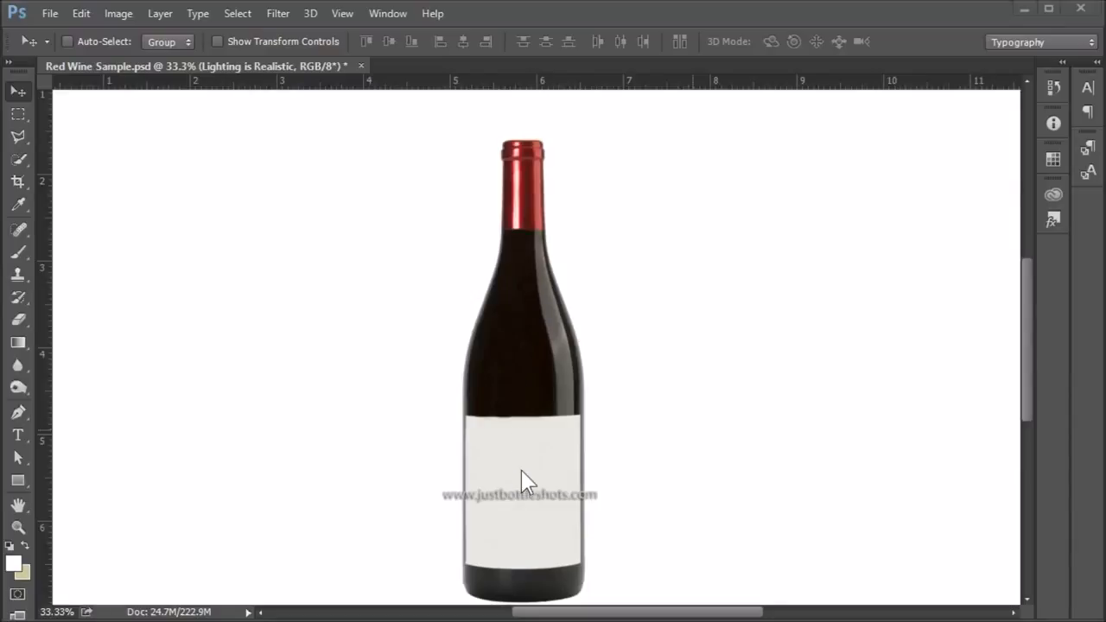
mouse_move(592, 378)
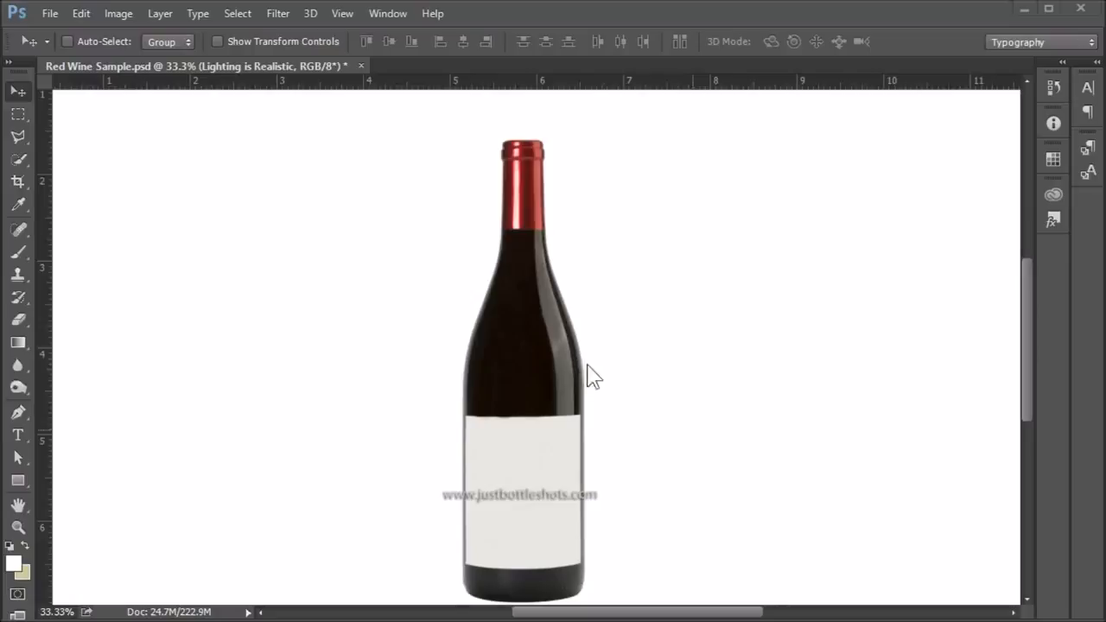
mouse_move(630, 406)
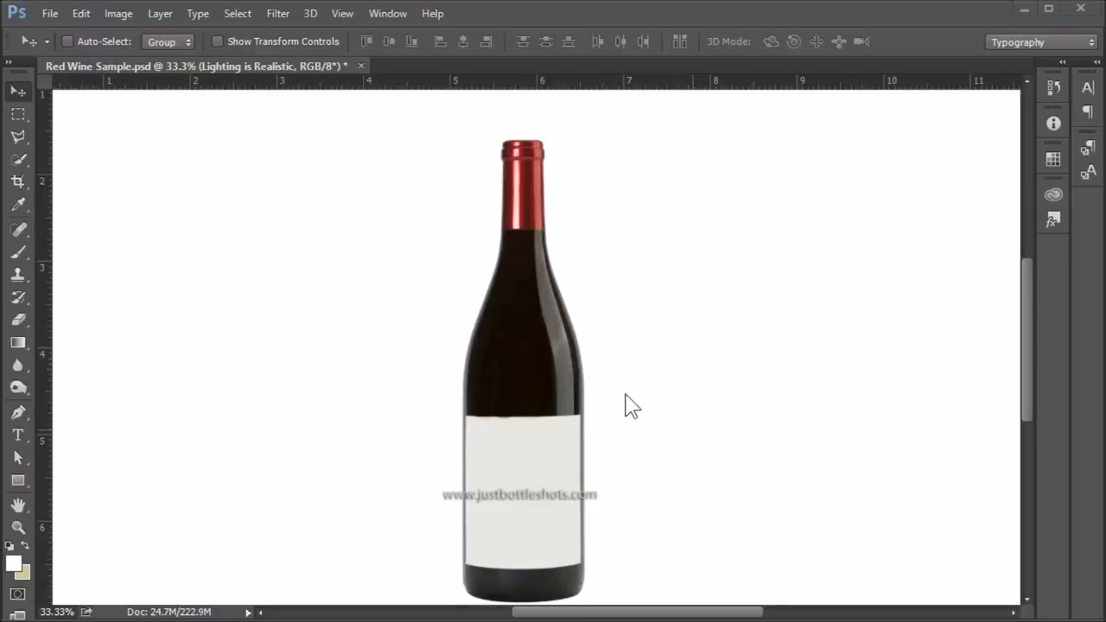
mouse_move(629, 434)
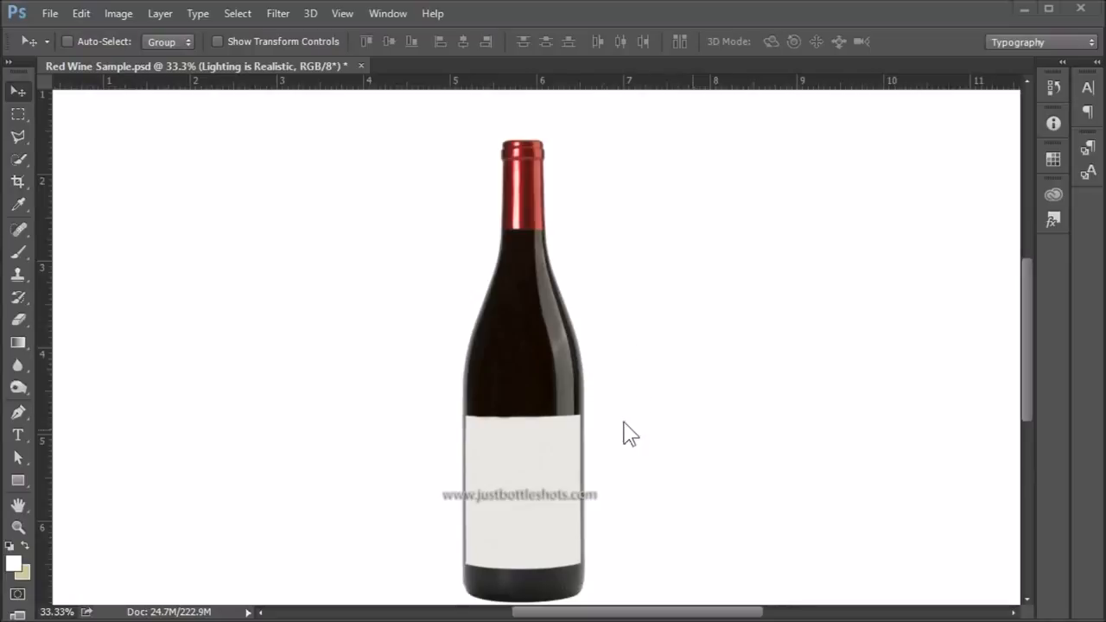
mouse_move(640, 398)
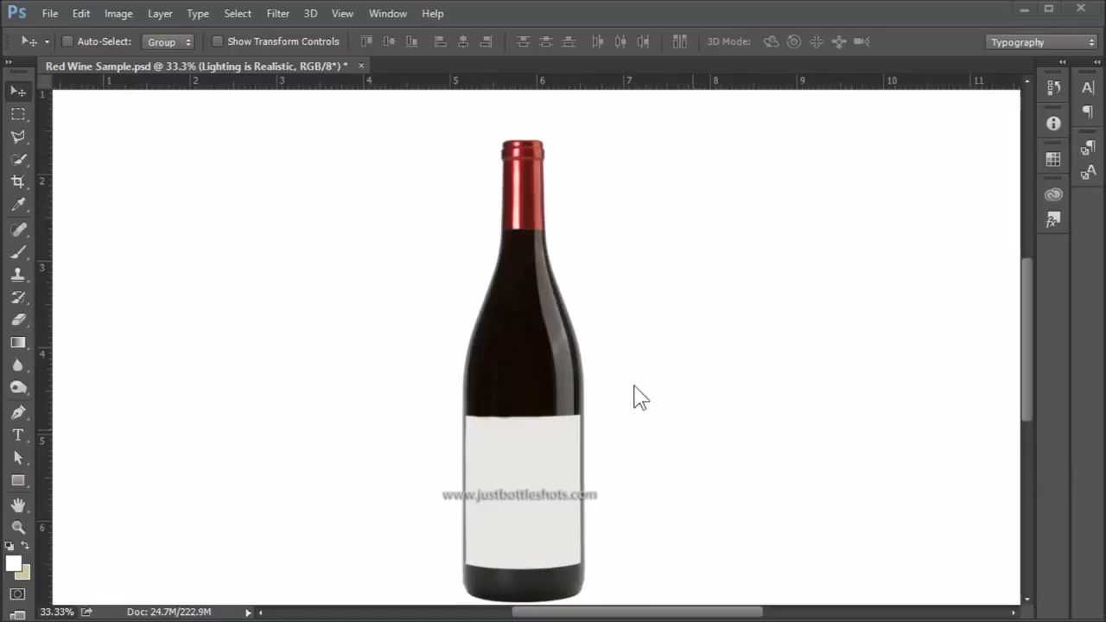
mouse_move(650, 343)
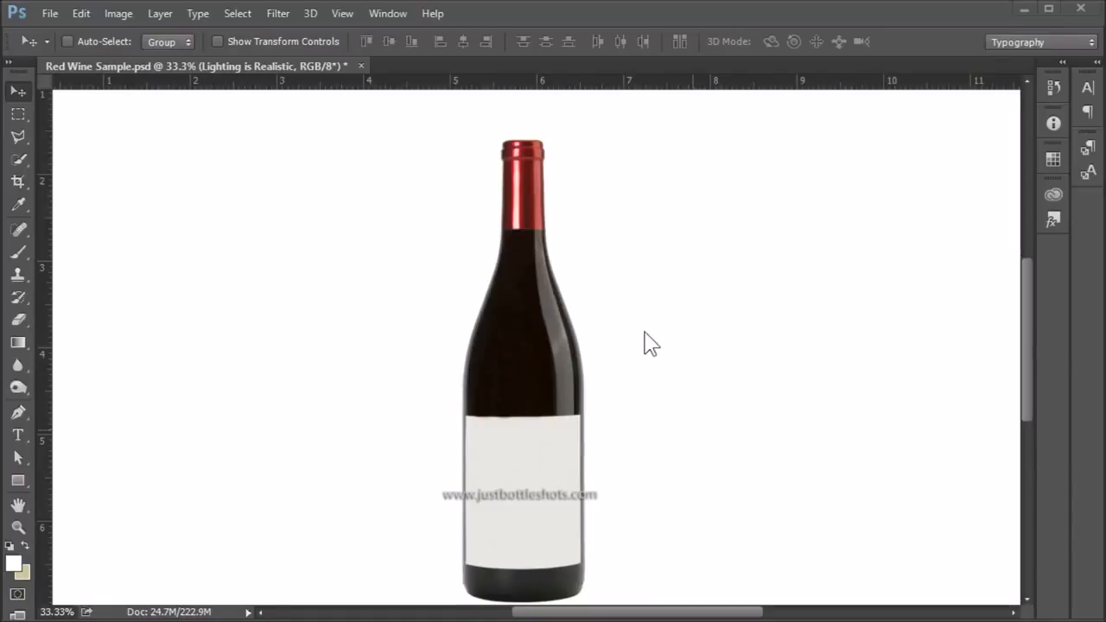
mouse_move(561, 454)
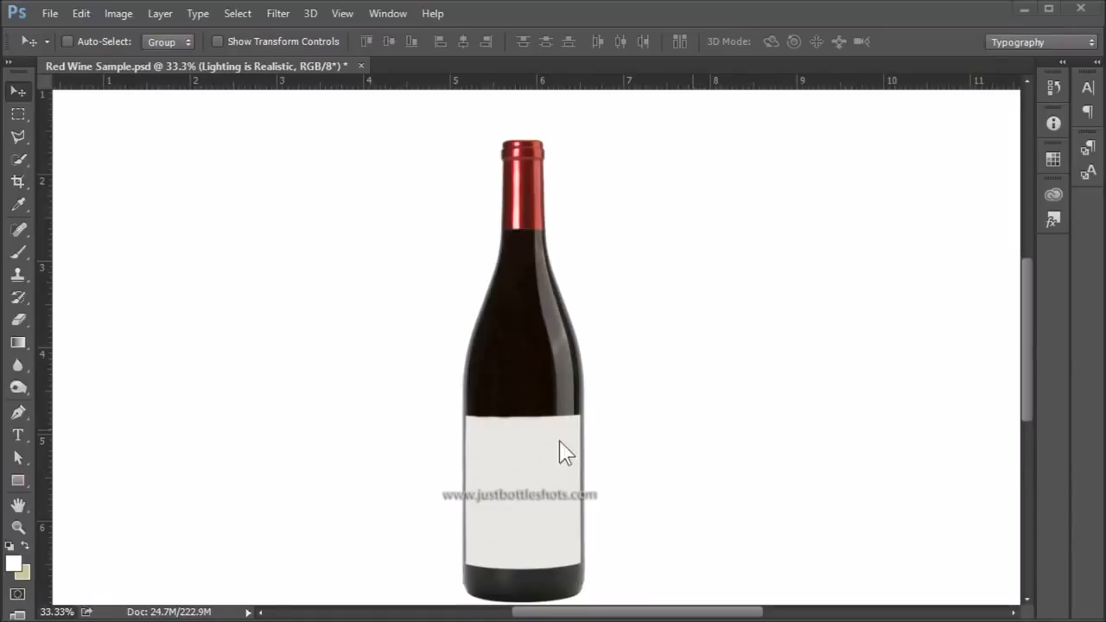
mouse_move(655, 328)
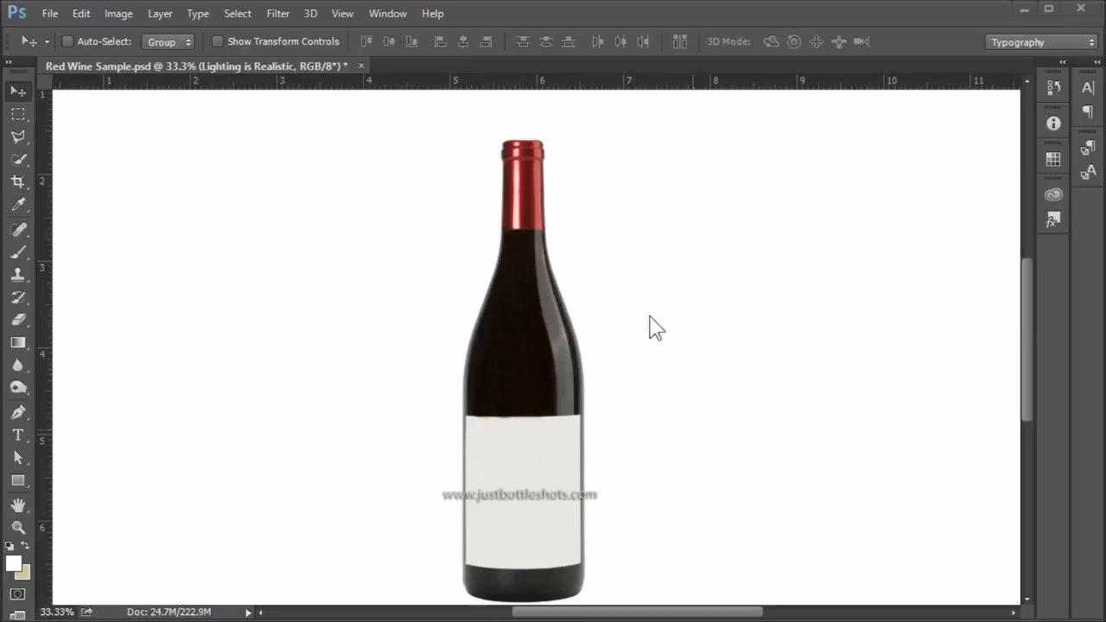
mouse_move(660, 455)
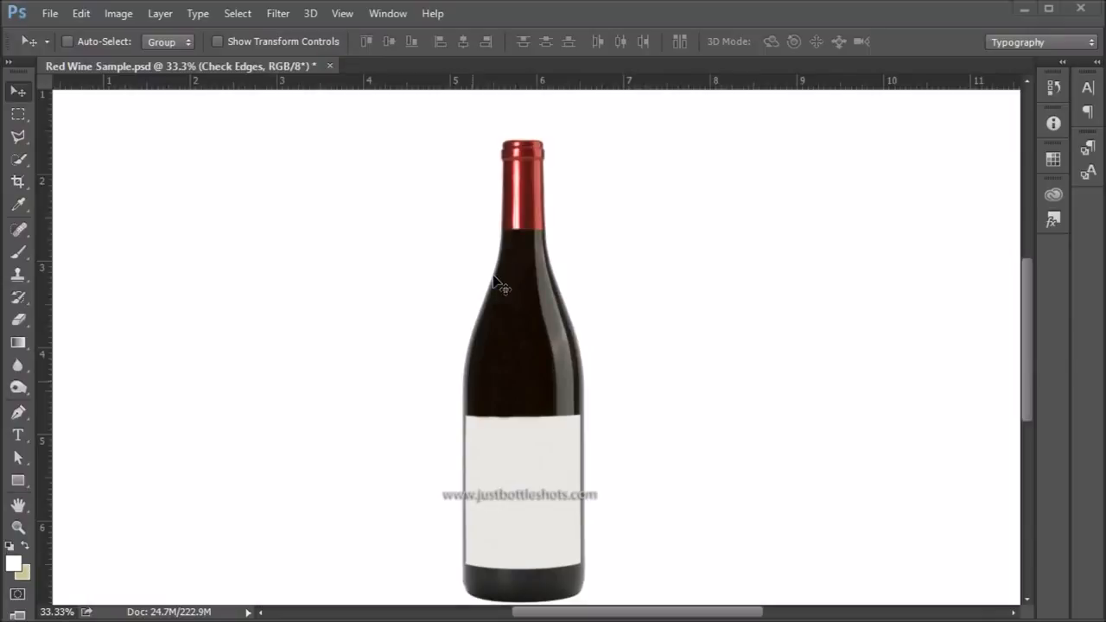
- Select the Check Edges layer and scroll down to the label's lower edge and base
click(67, 41)
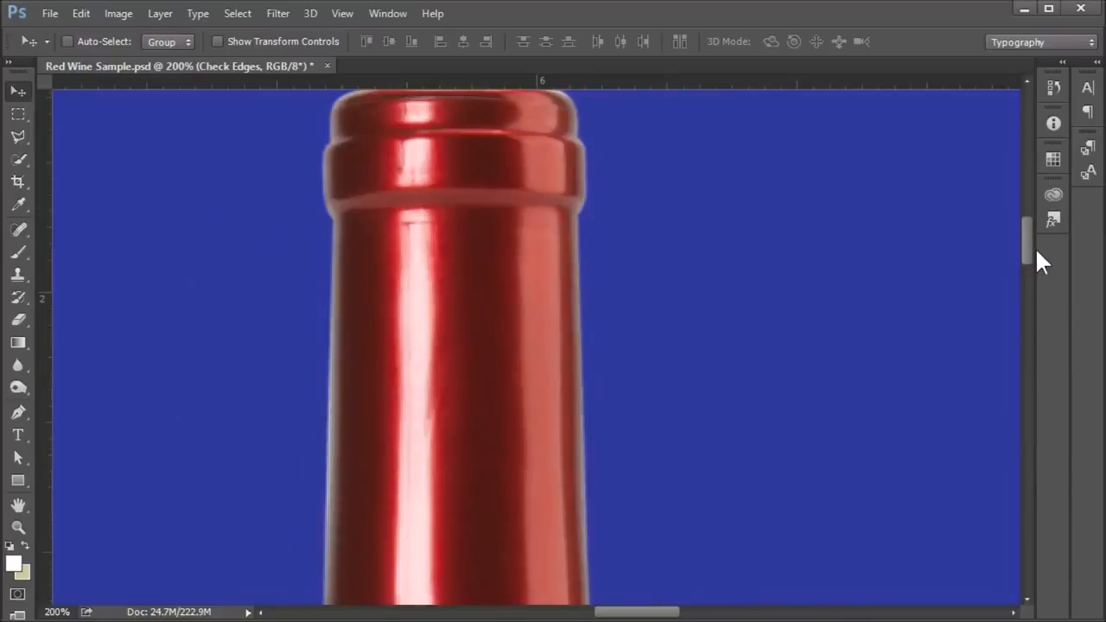
scroll(down, 3)
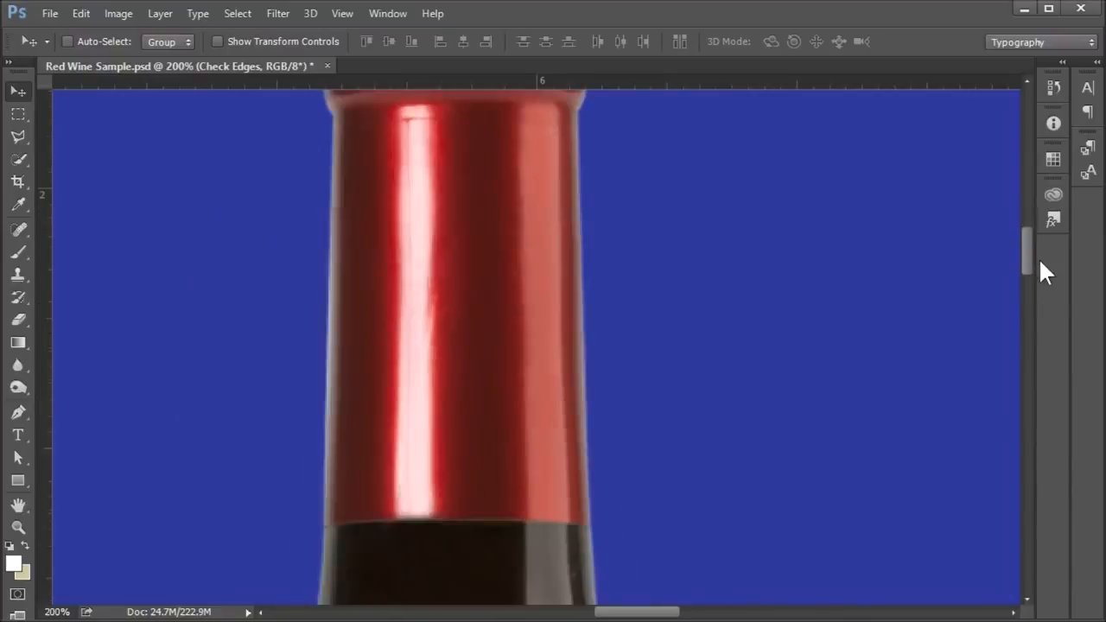
scroll(down, 3)
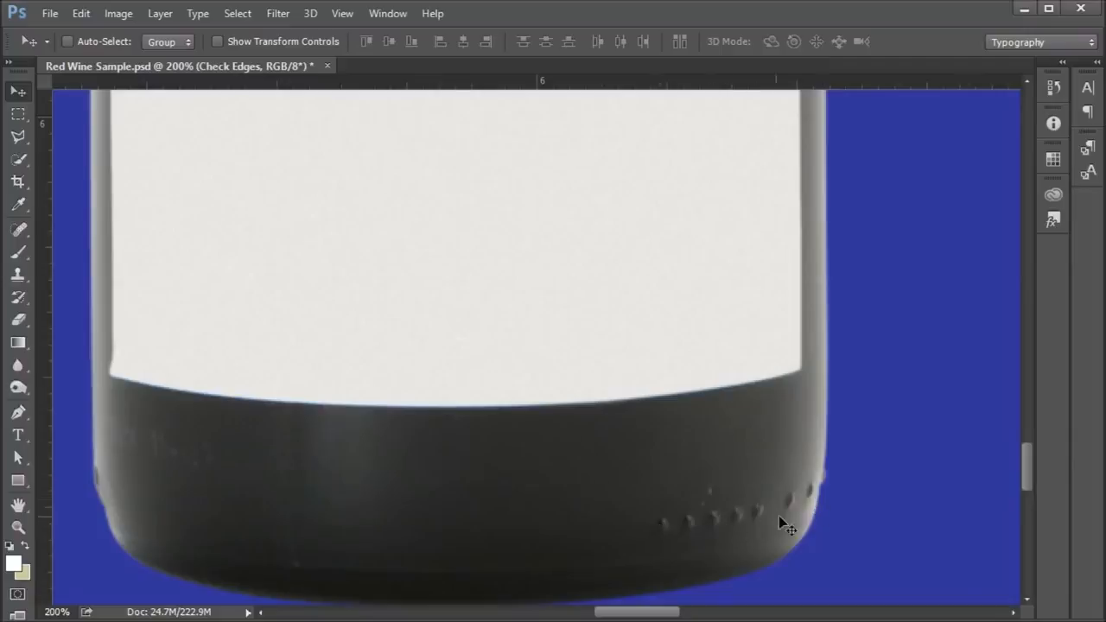
mouse_move(821, 503)
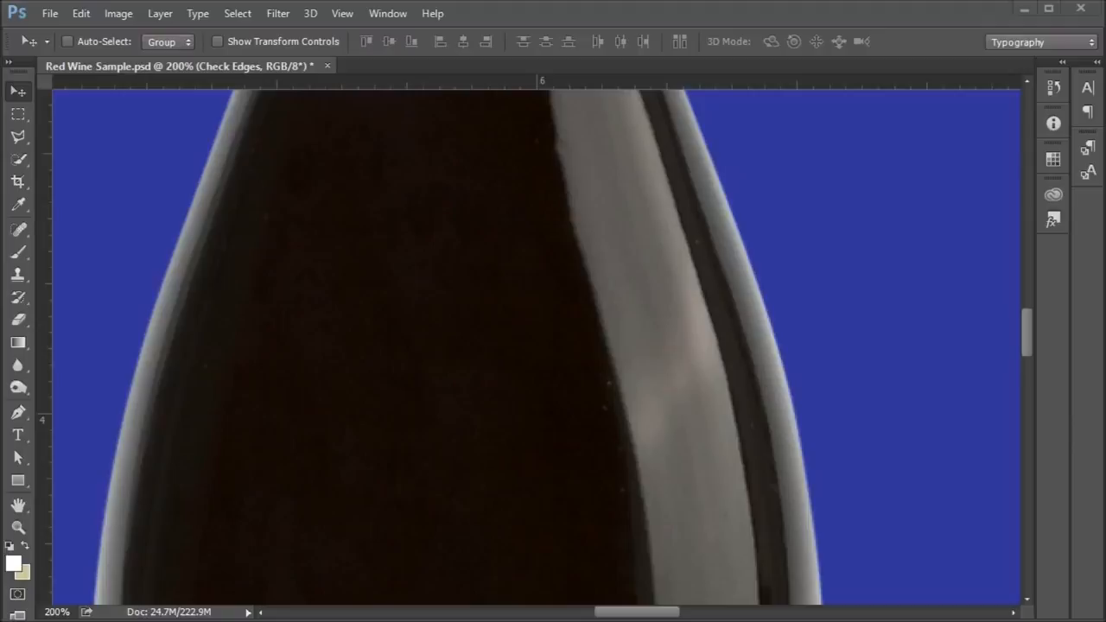
mouse_move(624, 415)
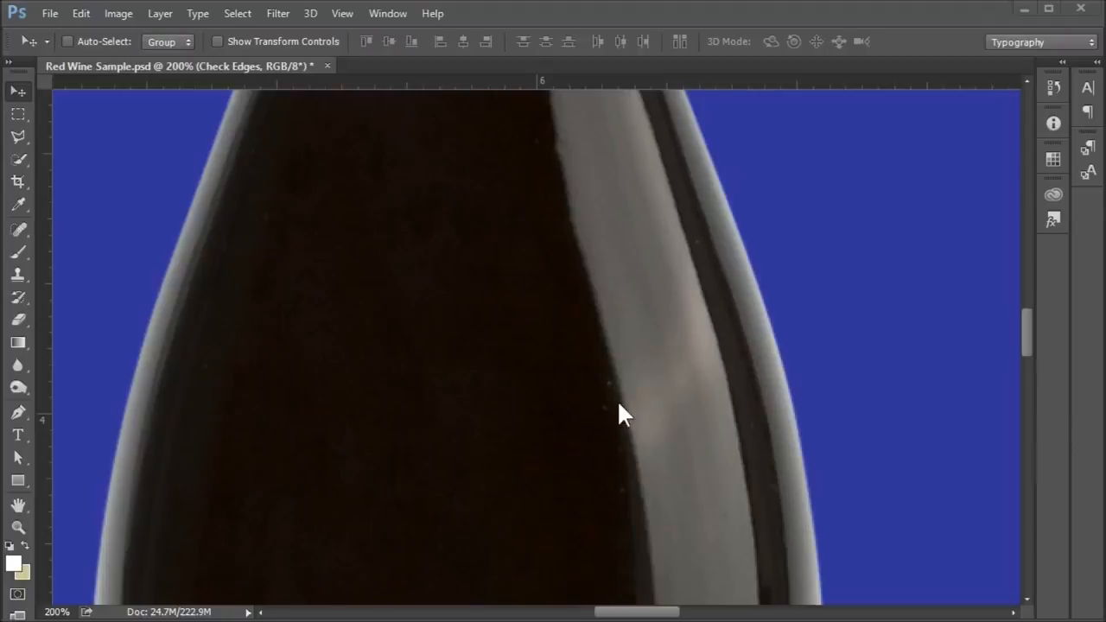
mouse_move(799, 510)
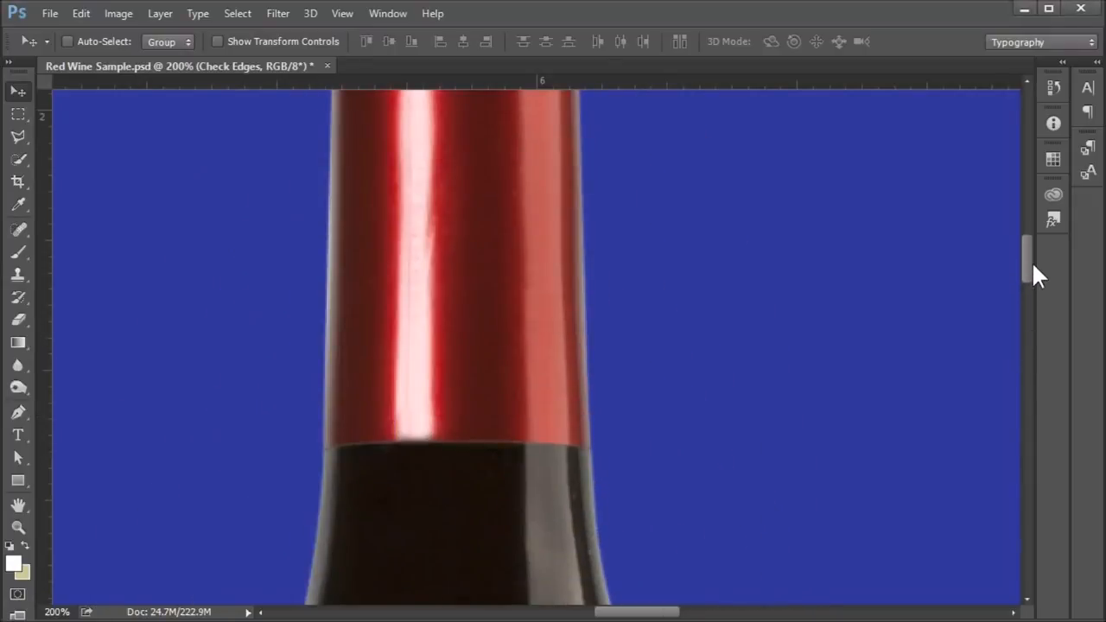
scroll(down, 3)
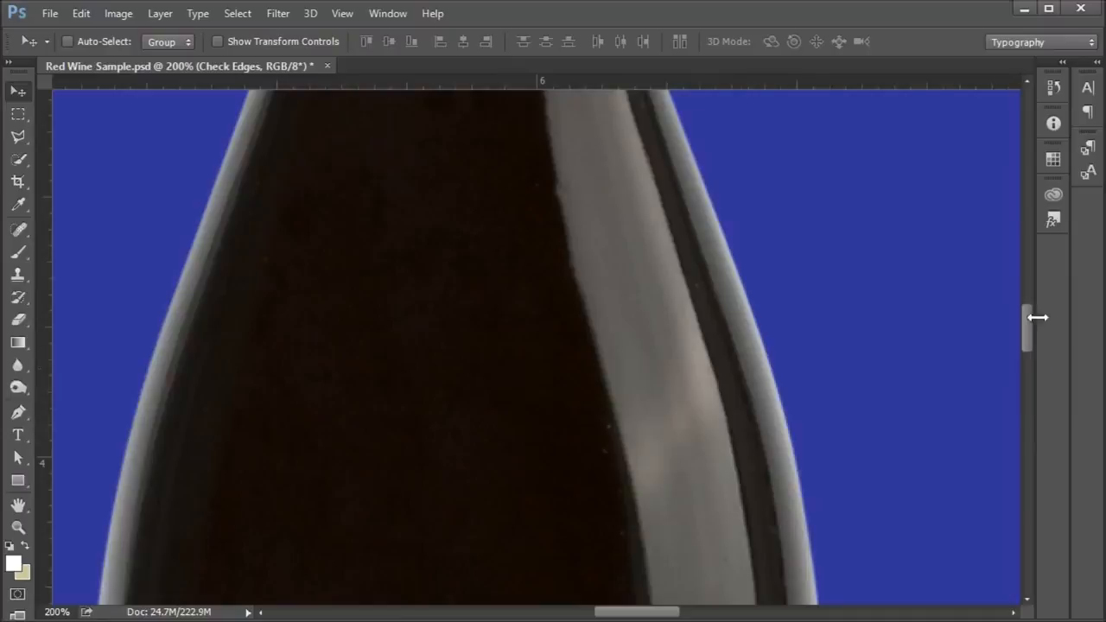
mouse_move(750, 430)
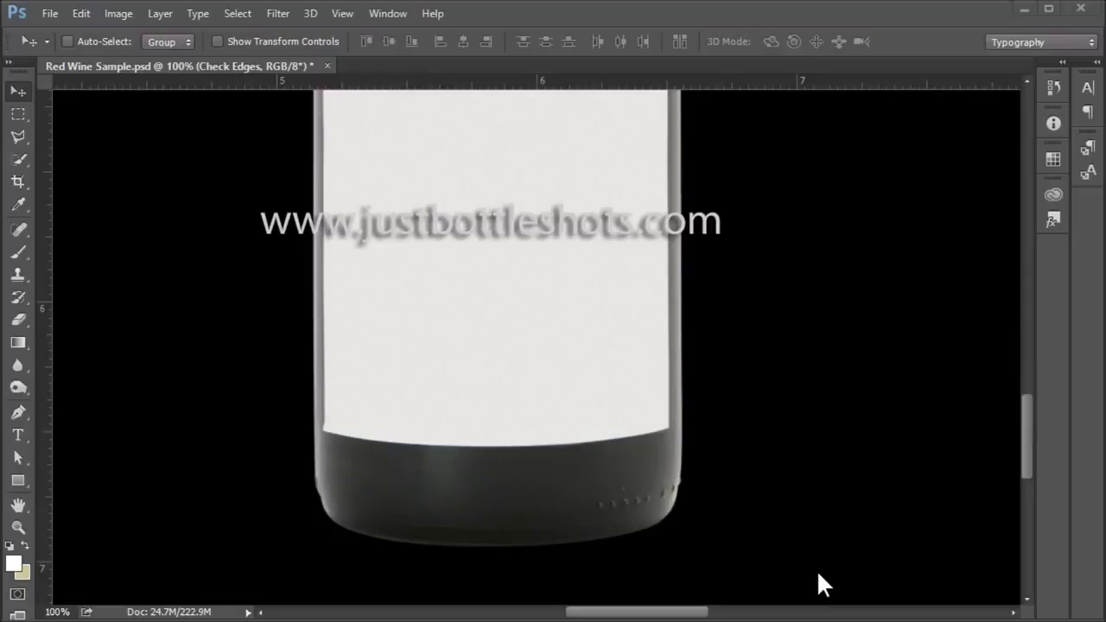
mouse_move(635, 523)
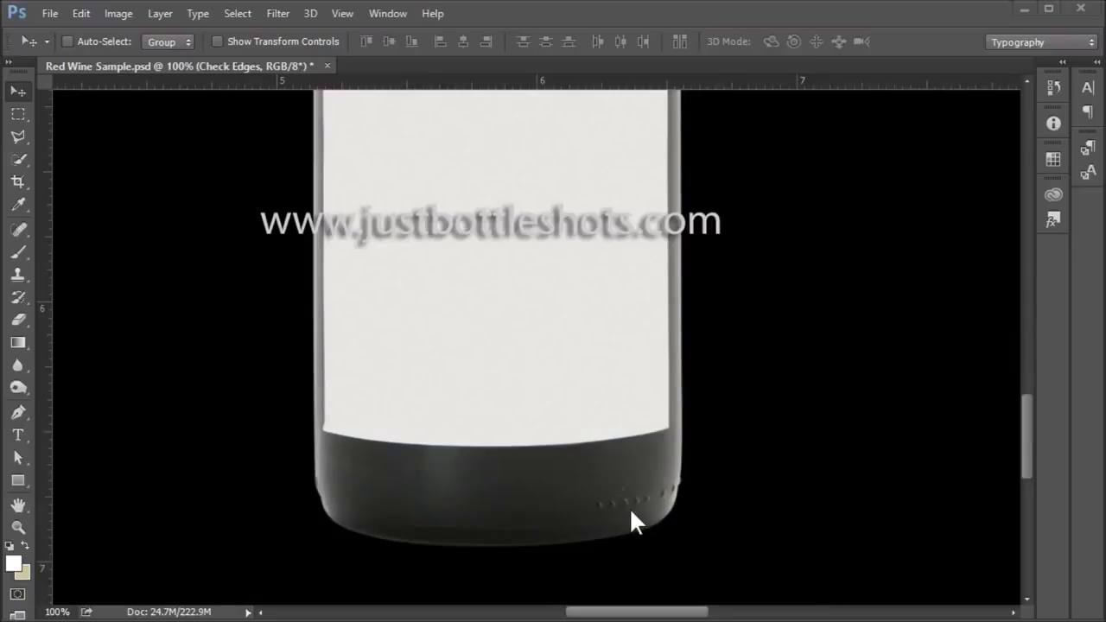
mouse_move(674, 510)
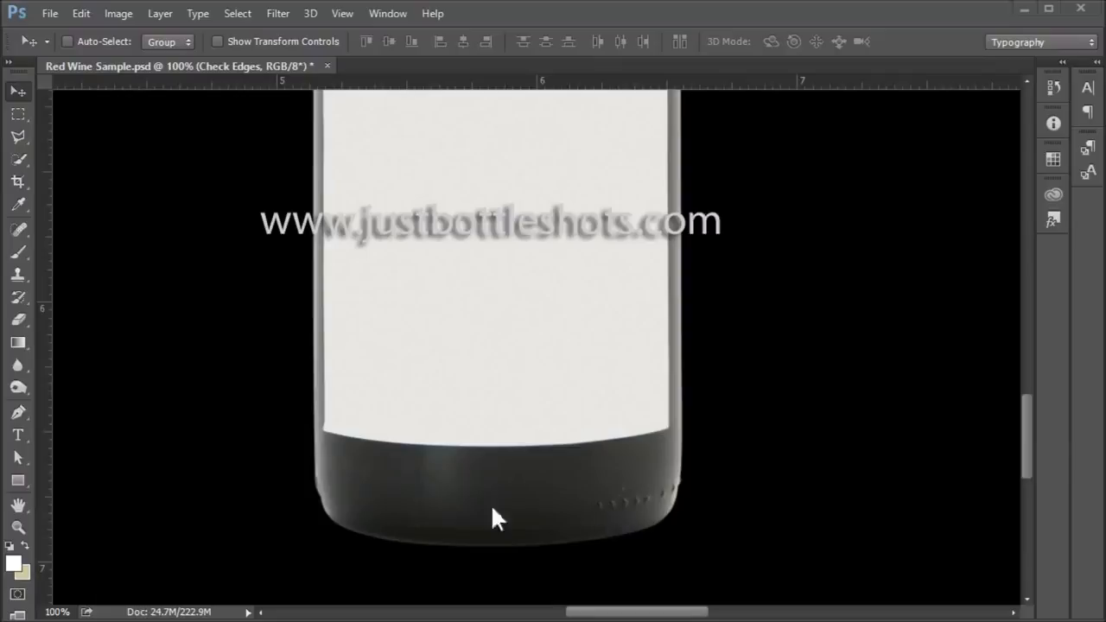
mouse_move(335, 489)
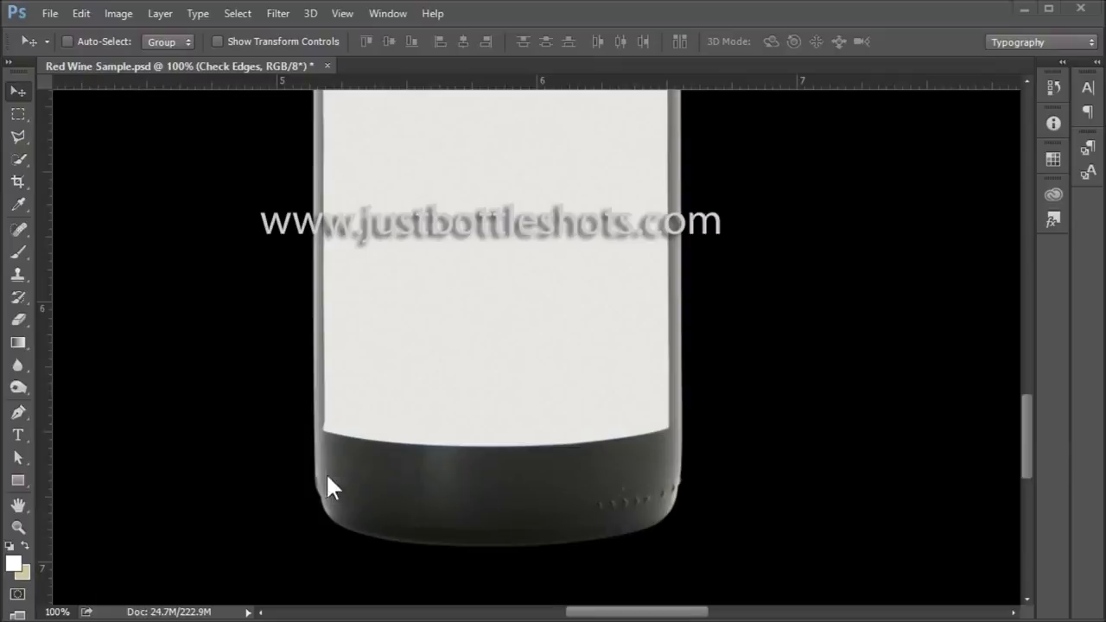
mouse_move(368, 495)
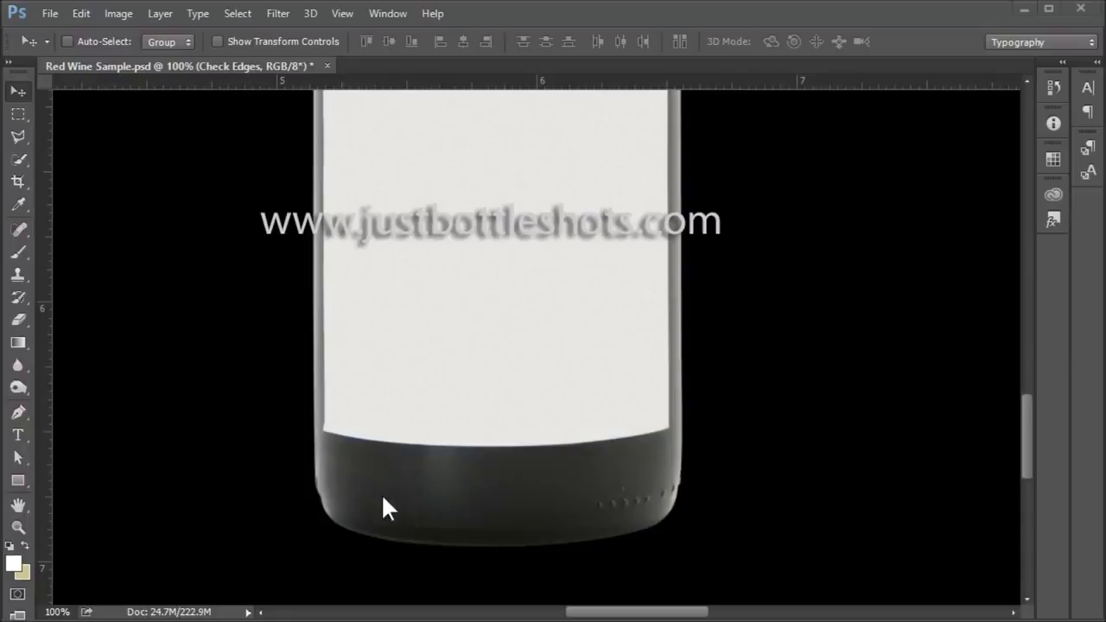
mouse_move(407, 515)
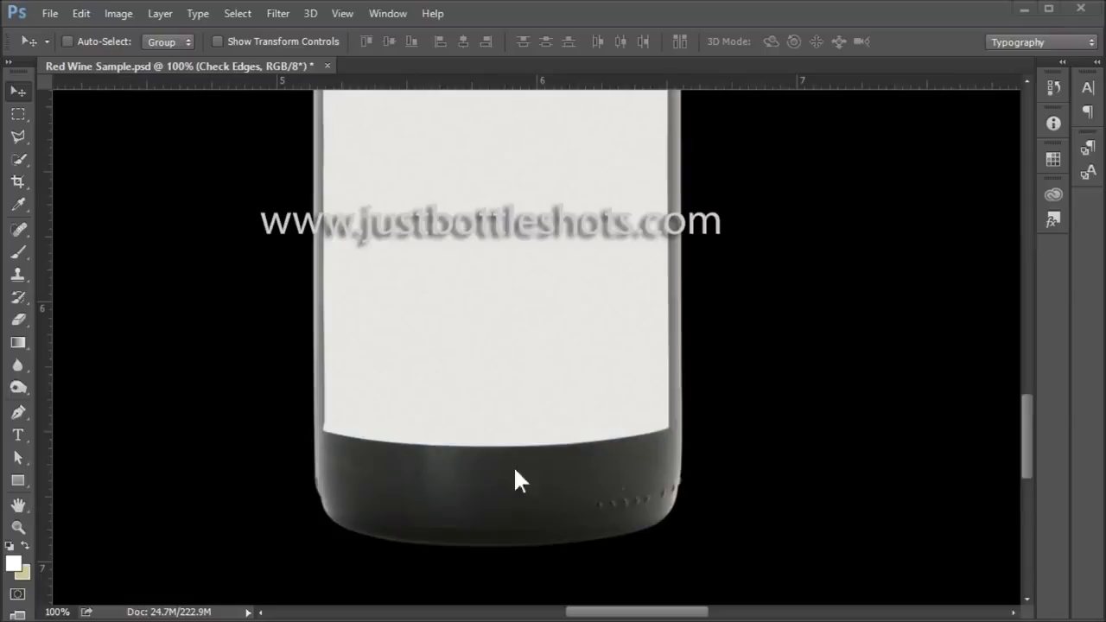
mouse_move(737, 291)
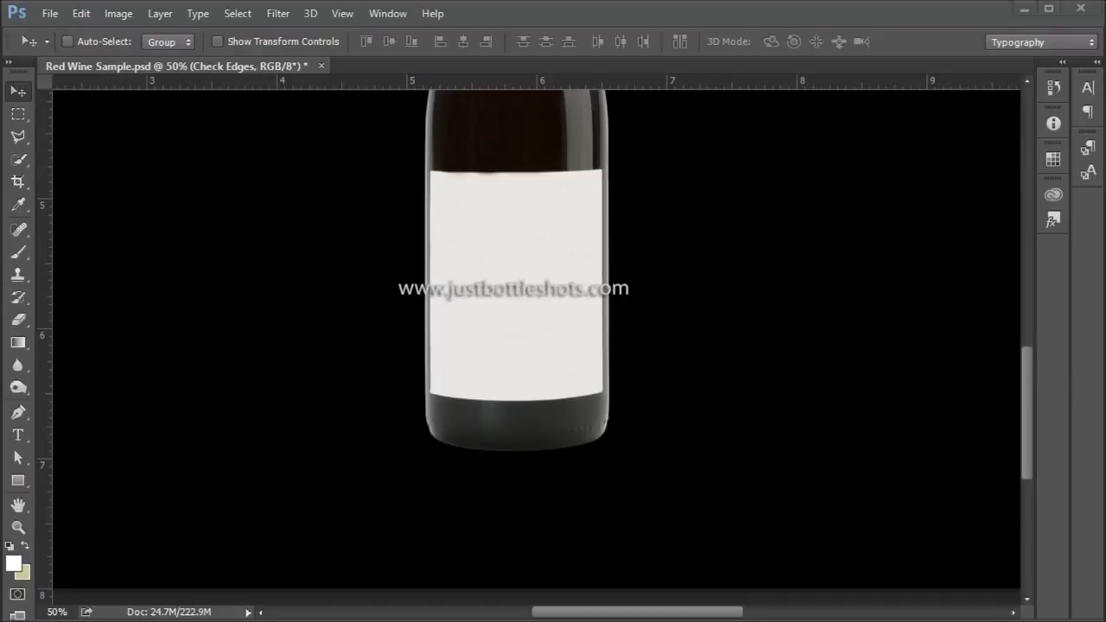
mouse_move(272, 387)
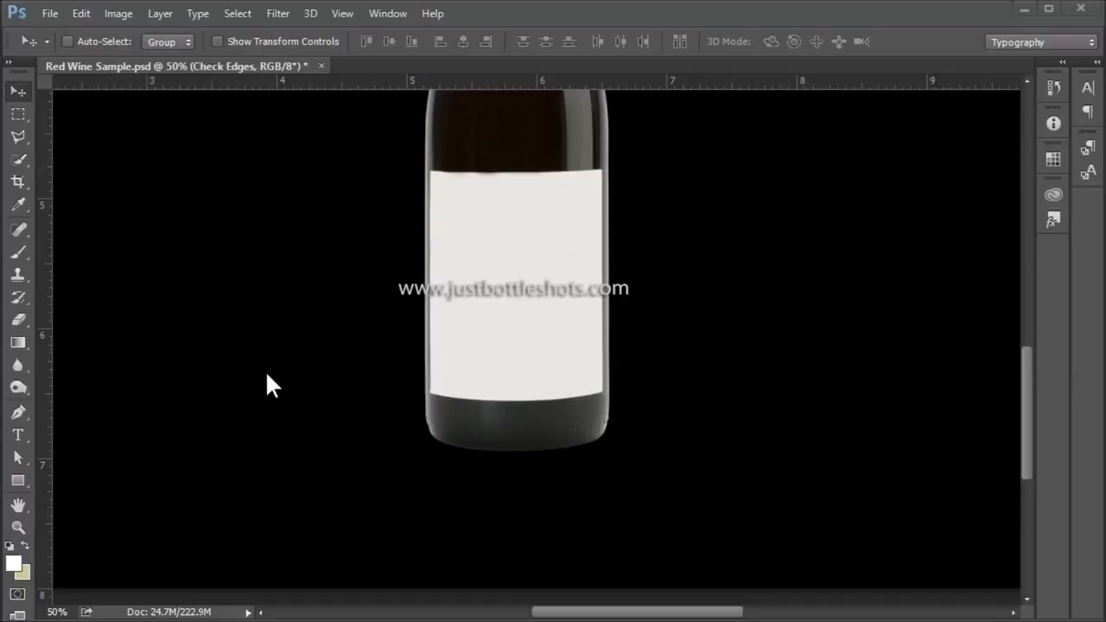